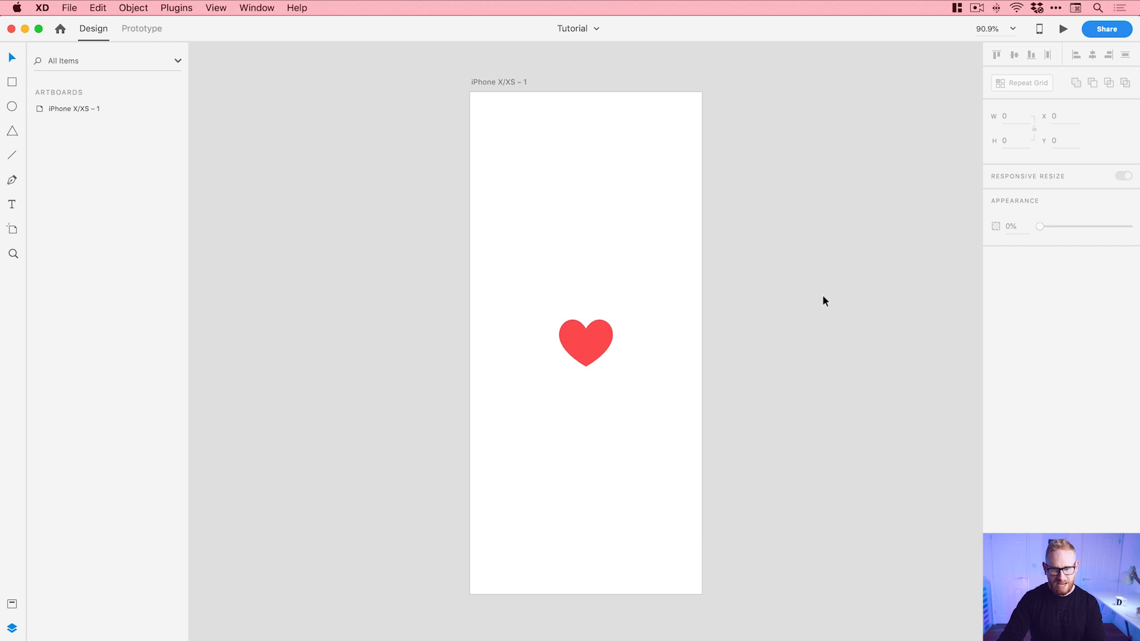
mouse_move(499, 88)
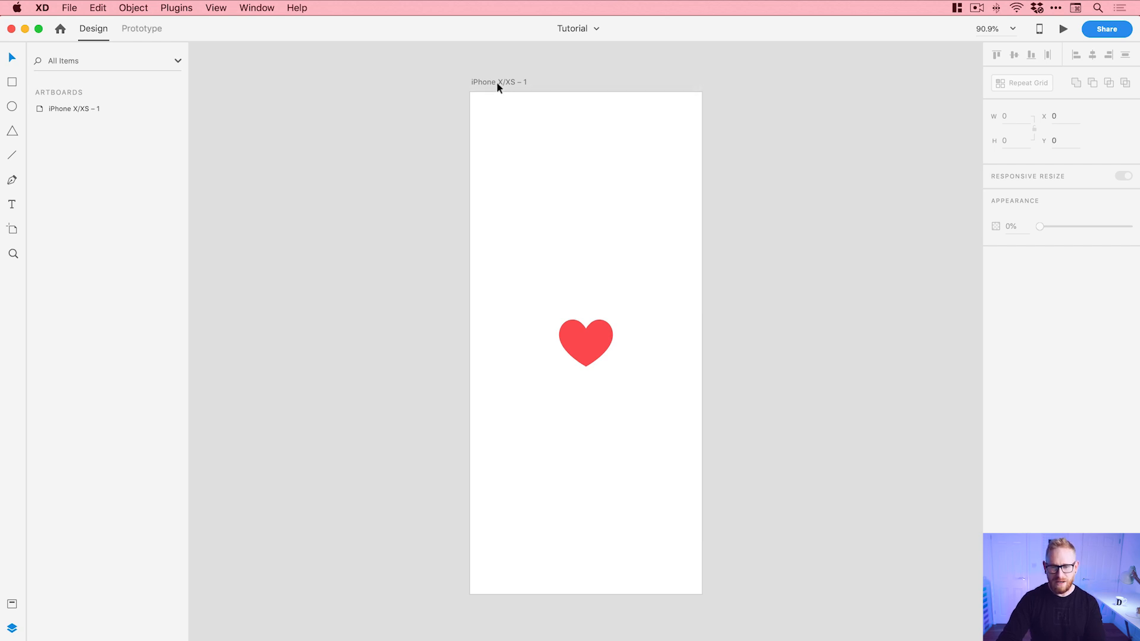
Step: Duplicate the heart artboard twice to get three artboards named 1, 2 and 3
left_click(499, 81)
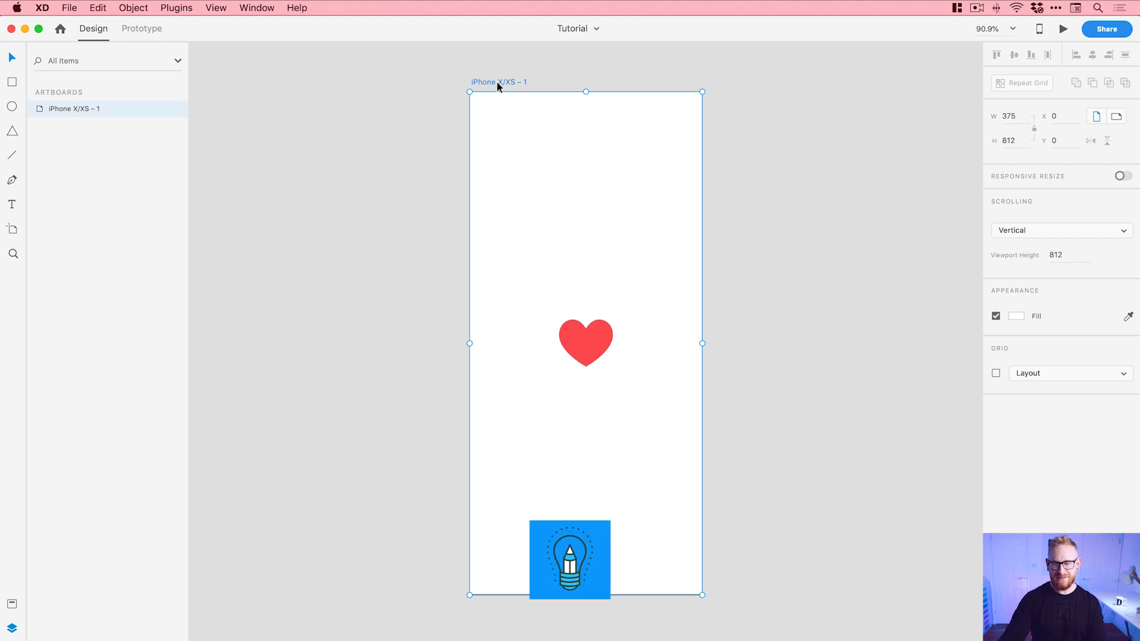
key("cmd+d")
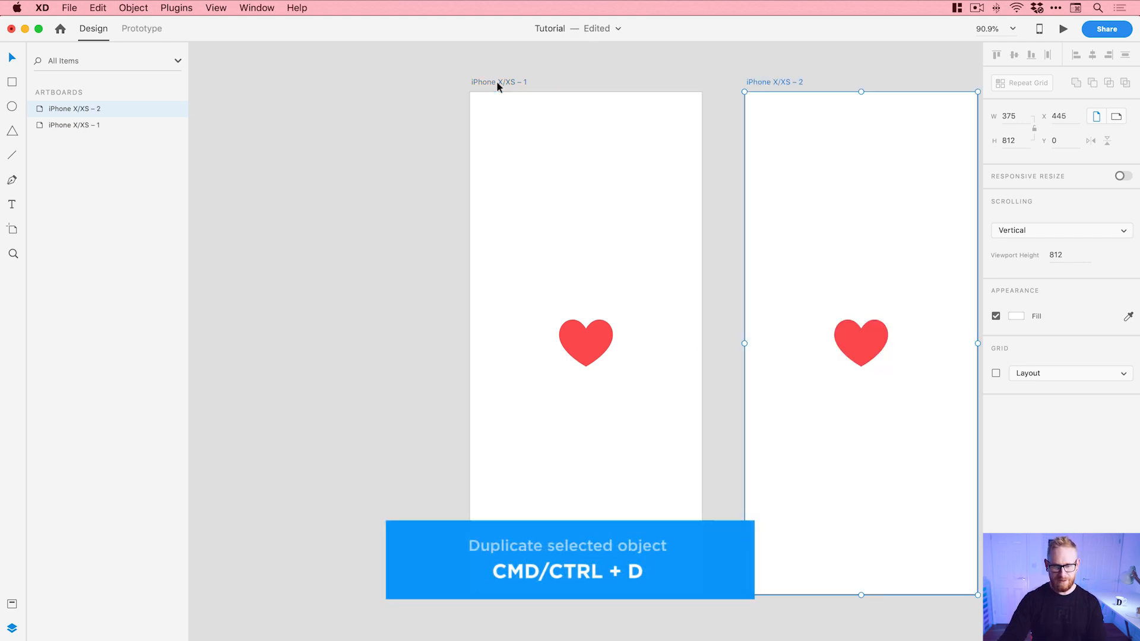
key("cmd+d")
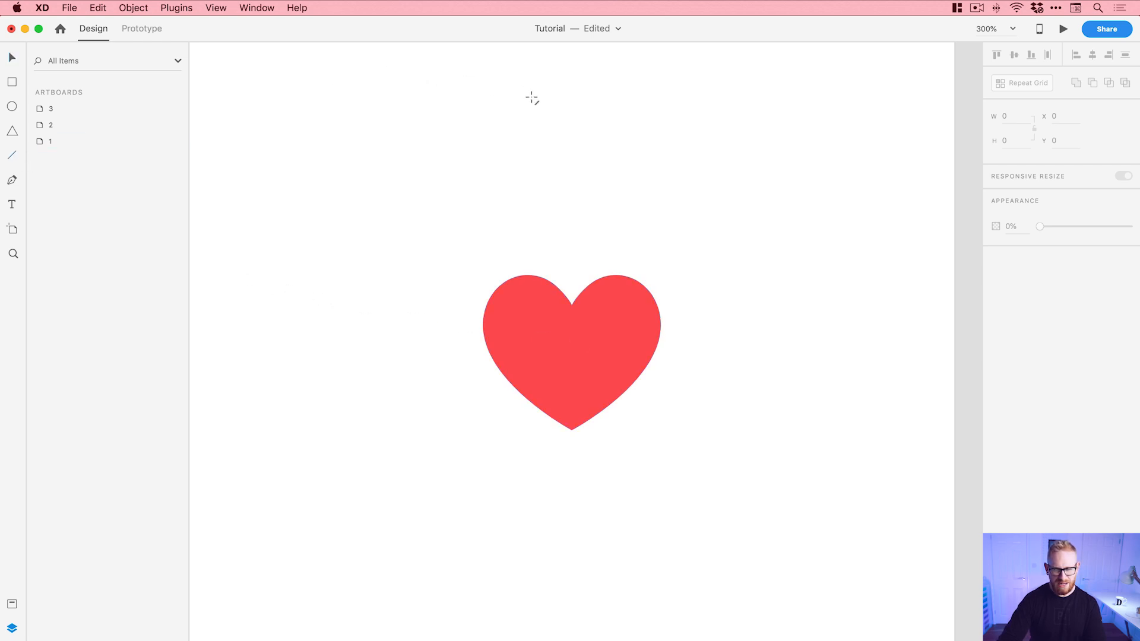
Step: Draw a red round-capped vertical ray above artboard 2's heart and position a second copy
left_click_drag(531, 97, 534, 168)
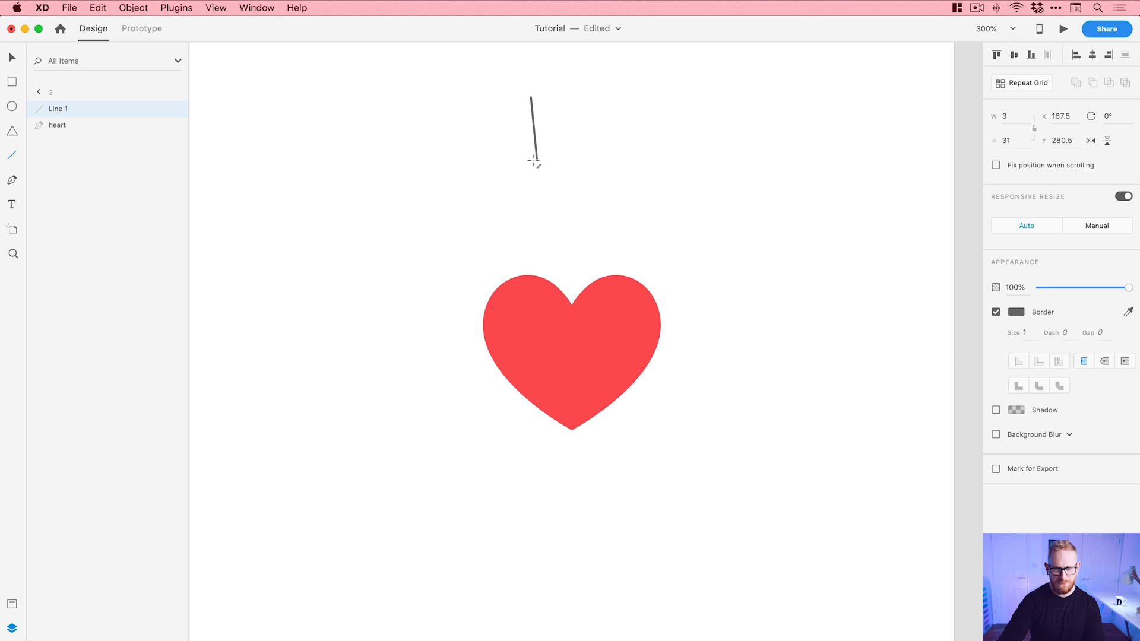
left_click_drag(531, 161, 623, 161)
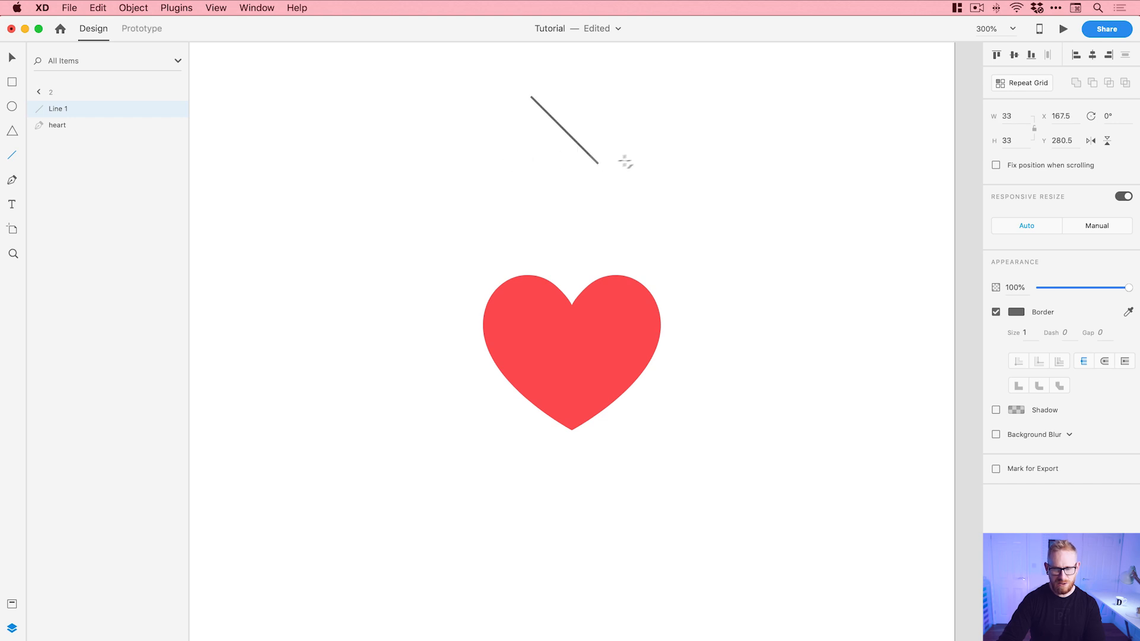
left_click_drag(596, 158, 617, 95)
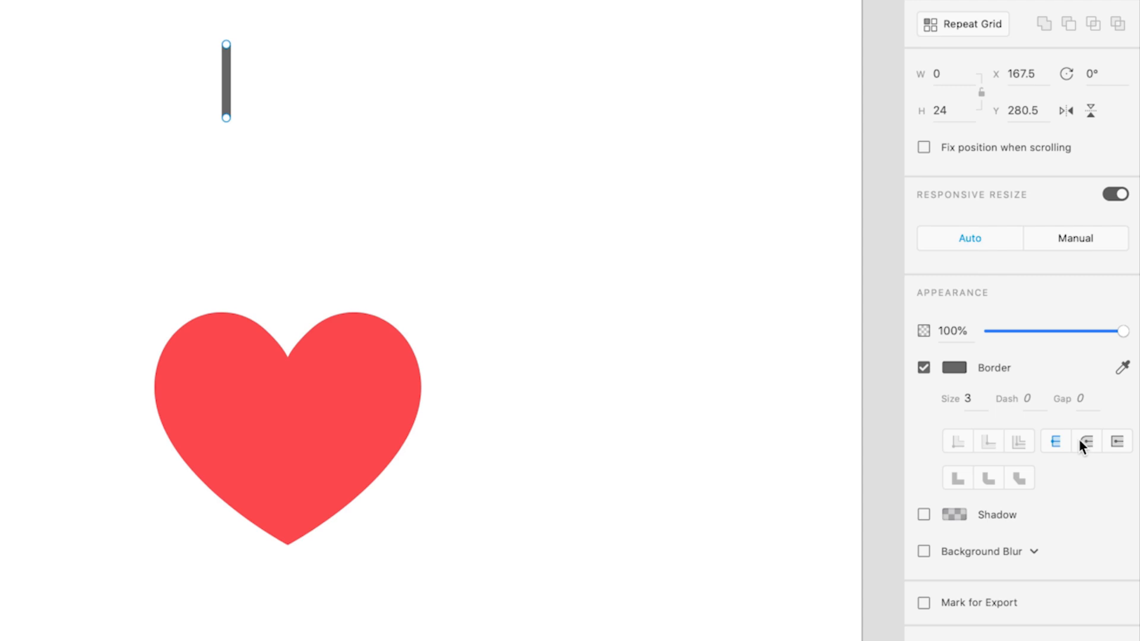
left_click(1086, 441)
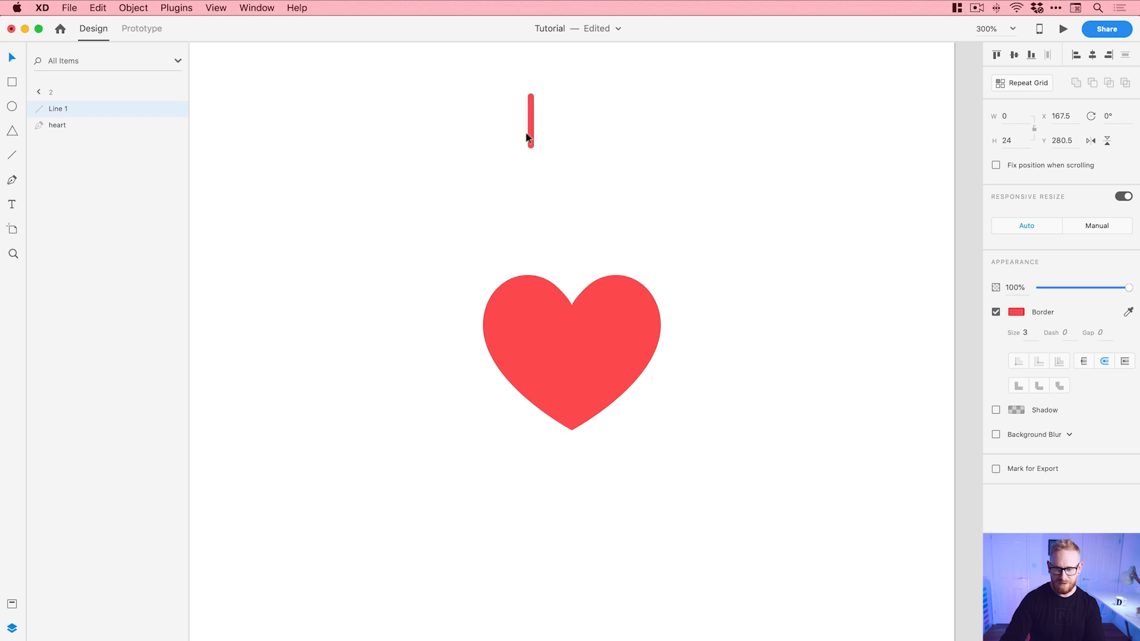
left_click_drag(529, 122, 571, 182)
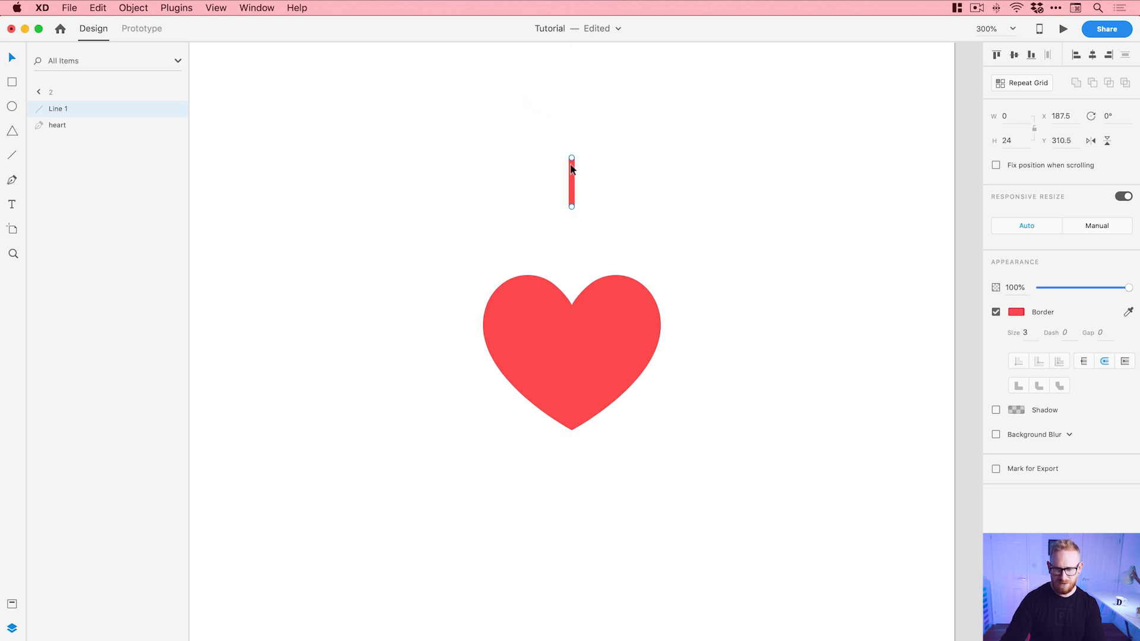
left_click_drag(571, 159, 571, 177)
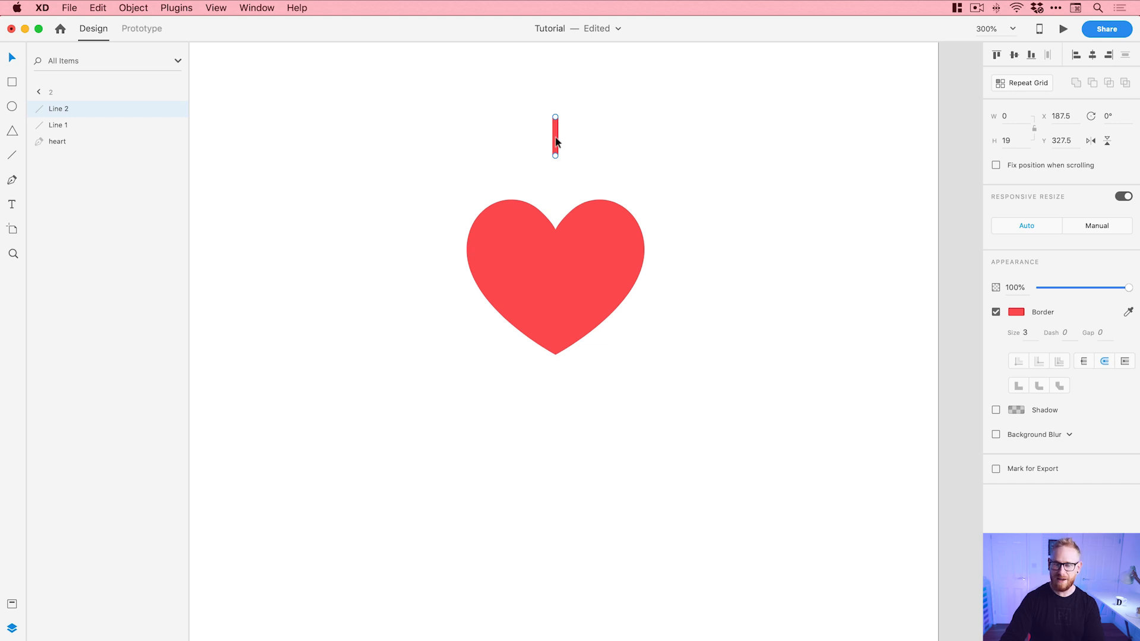
left_click_drag(554, 138, 555, 425)
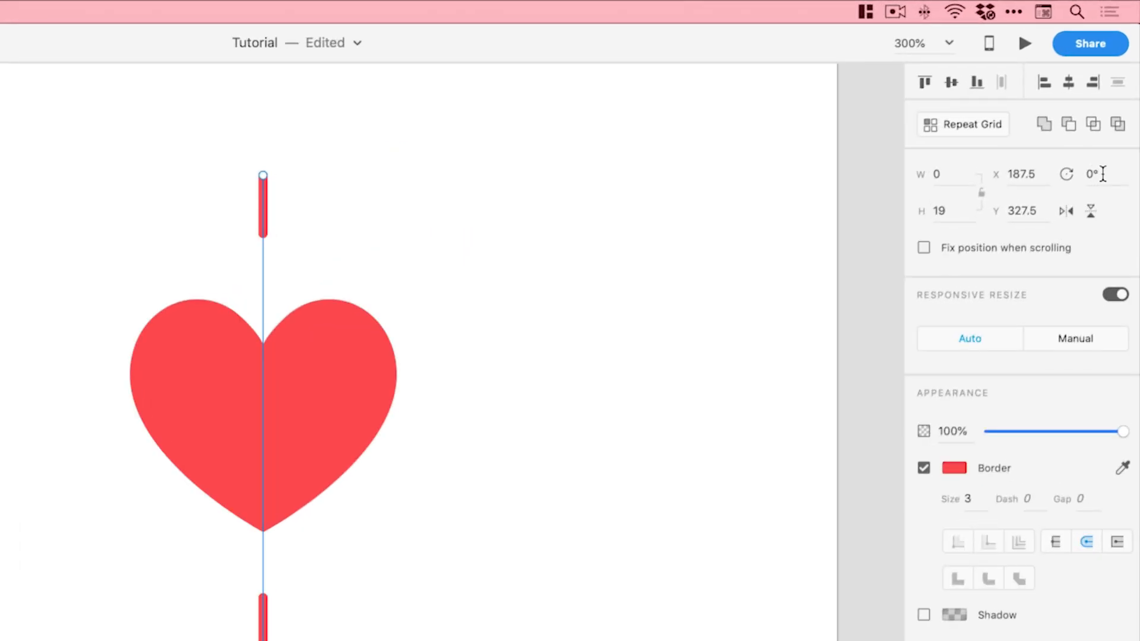
Step: Set the duplicated ray's rotation to 90 degrees
left_click(1094, 174)
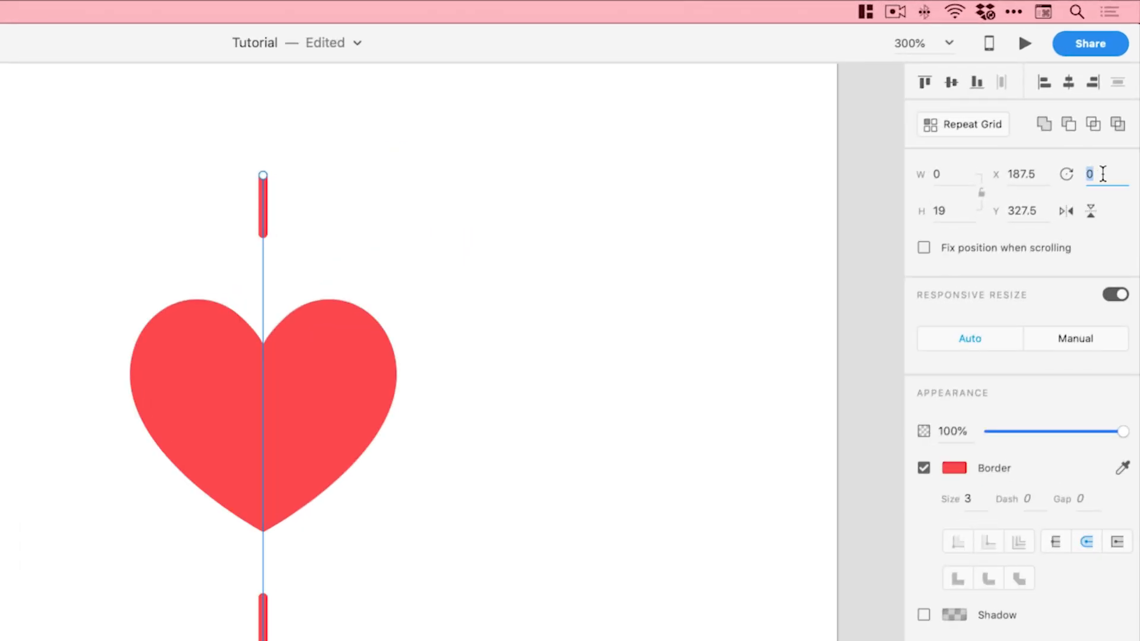
type("90")
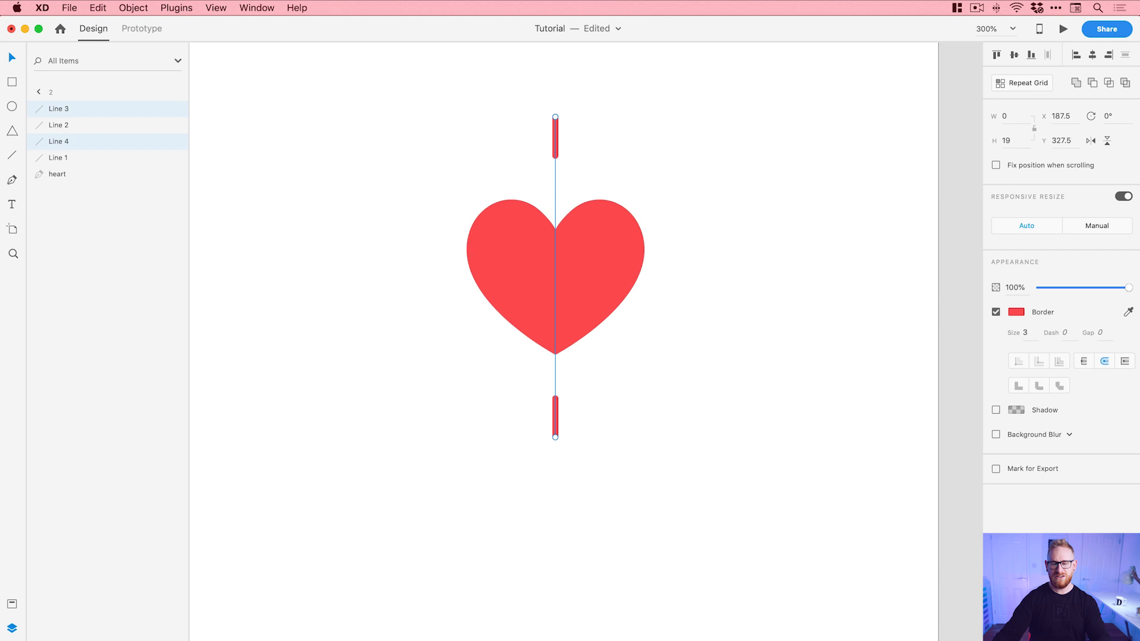
mouse_move(569, 117)
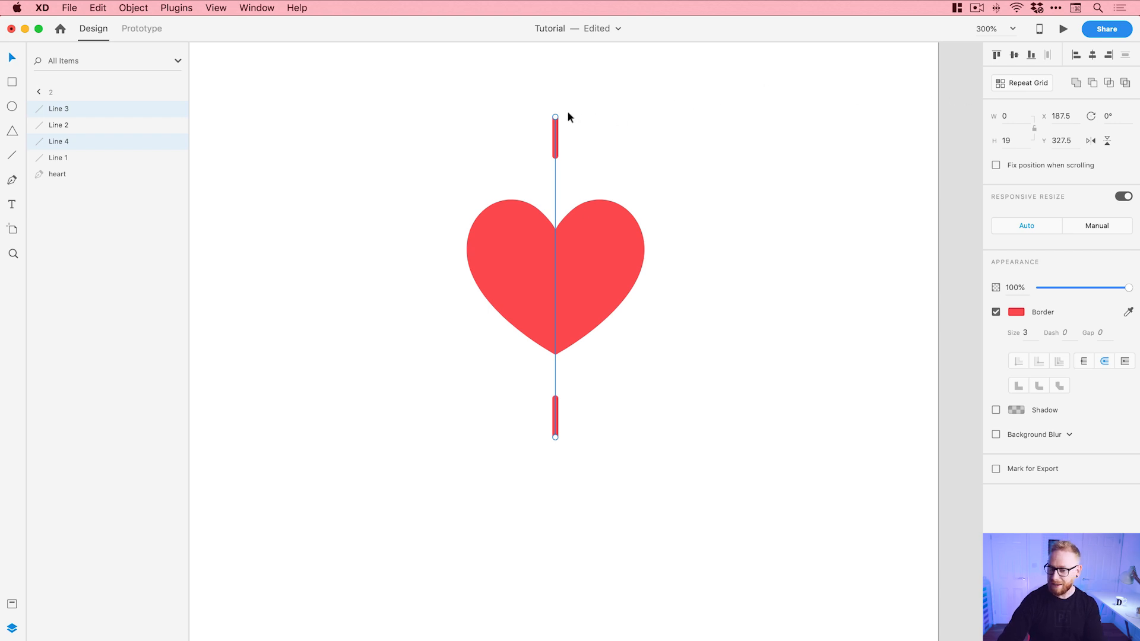
mouse_move(556, 116)
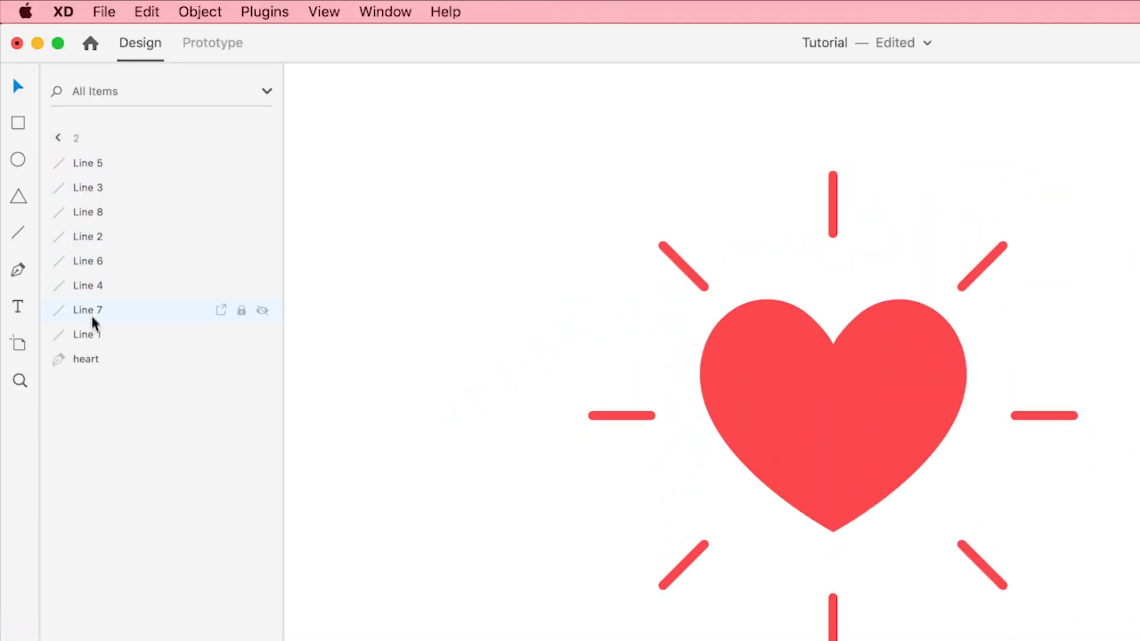
Step: Rename the Line 7 ray layer as part of numbering the rays 1–8
double_click(87, 334)
type("1")
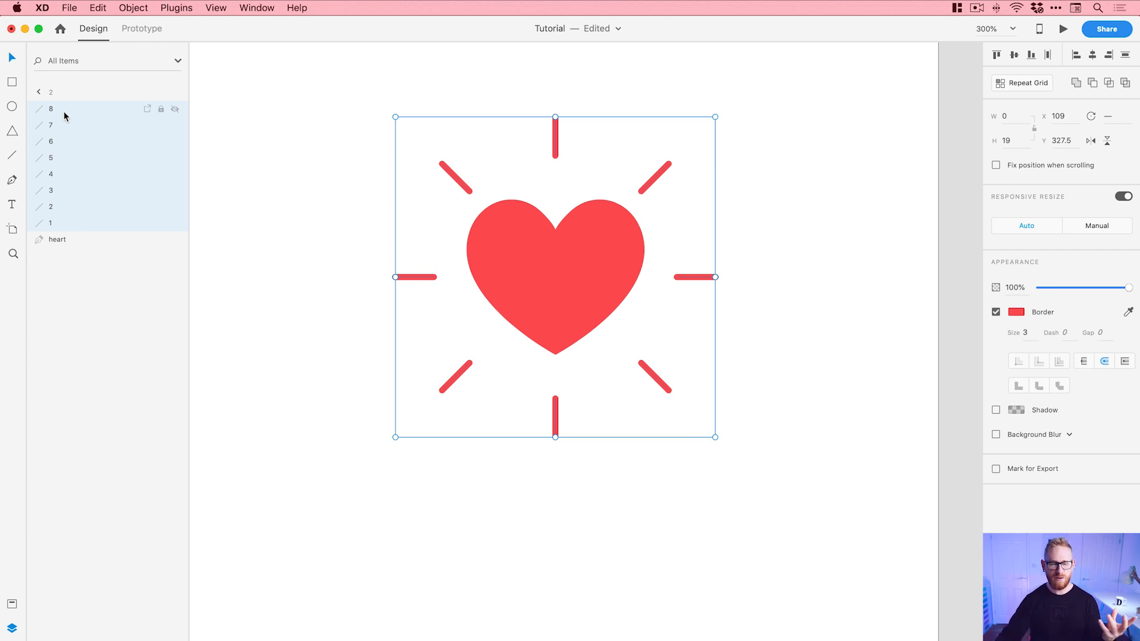
Step: Group the eight rays into a single group and copy it
right_click(64, 117)
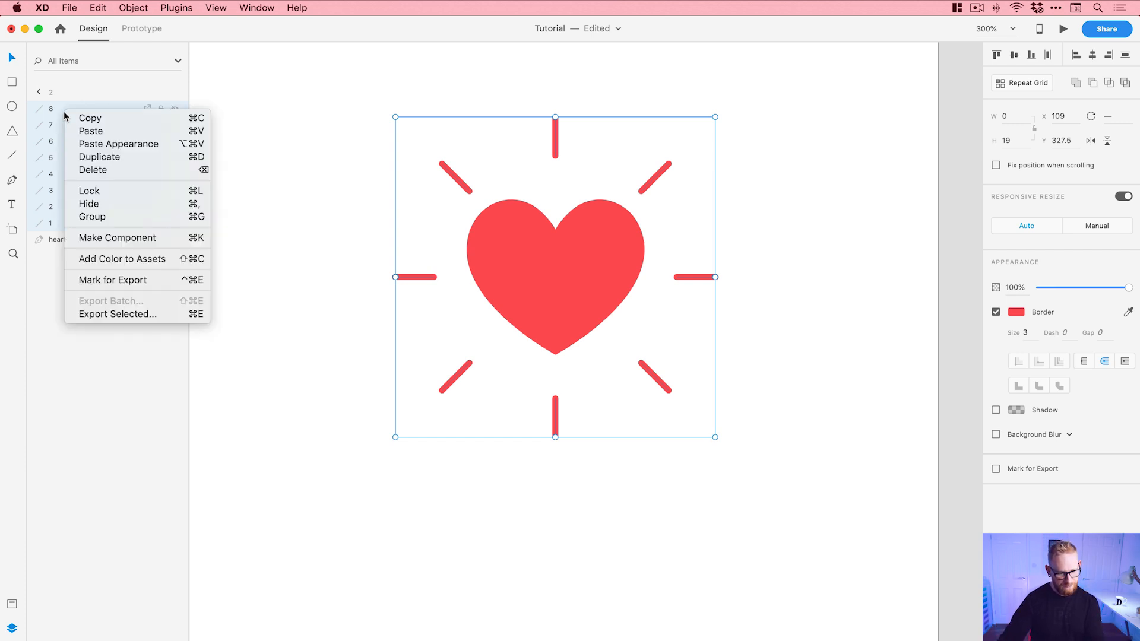
mouse_move(93, 217)
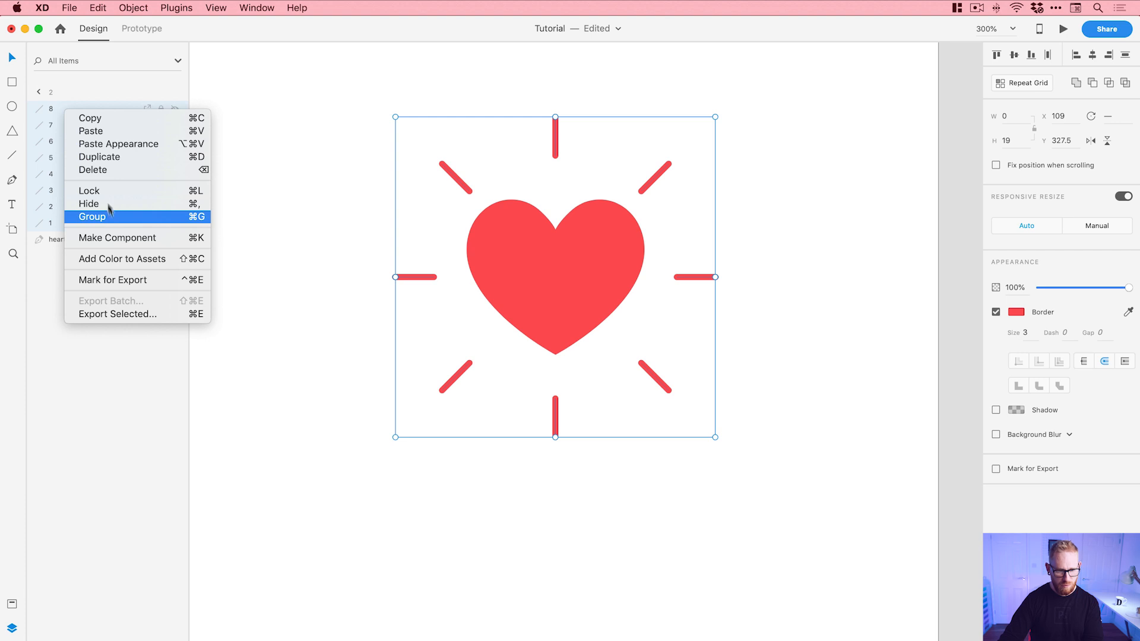
left_click(92, 217)
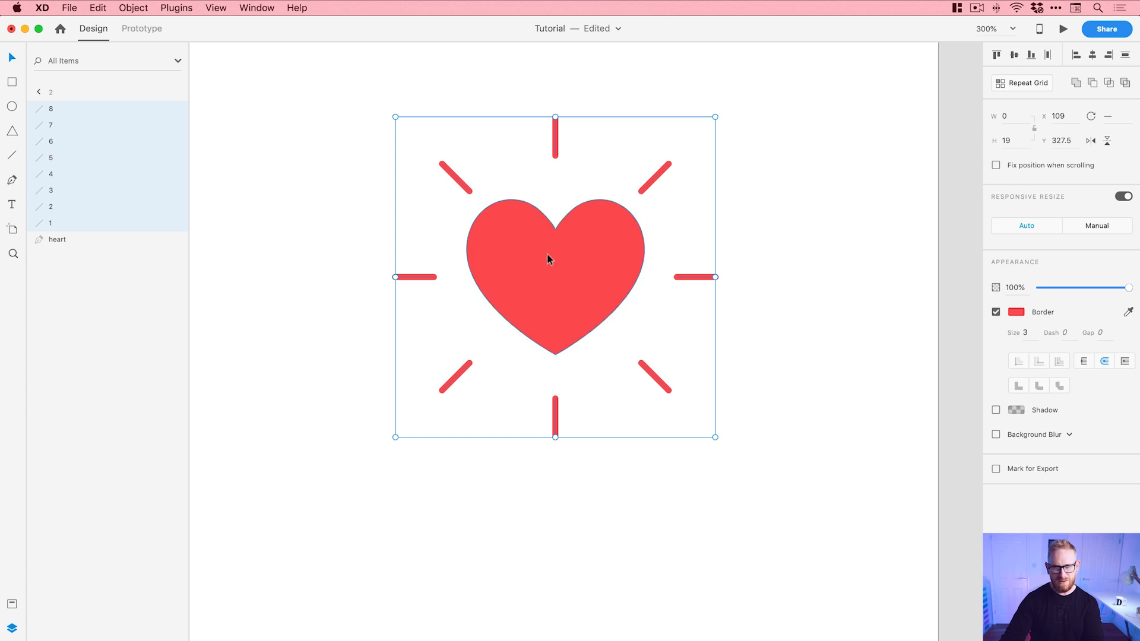
left_click(96, 8)
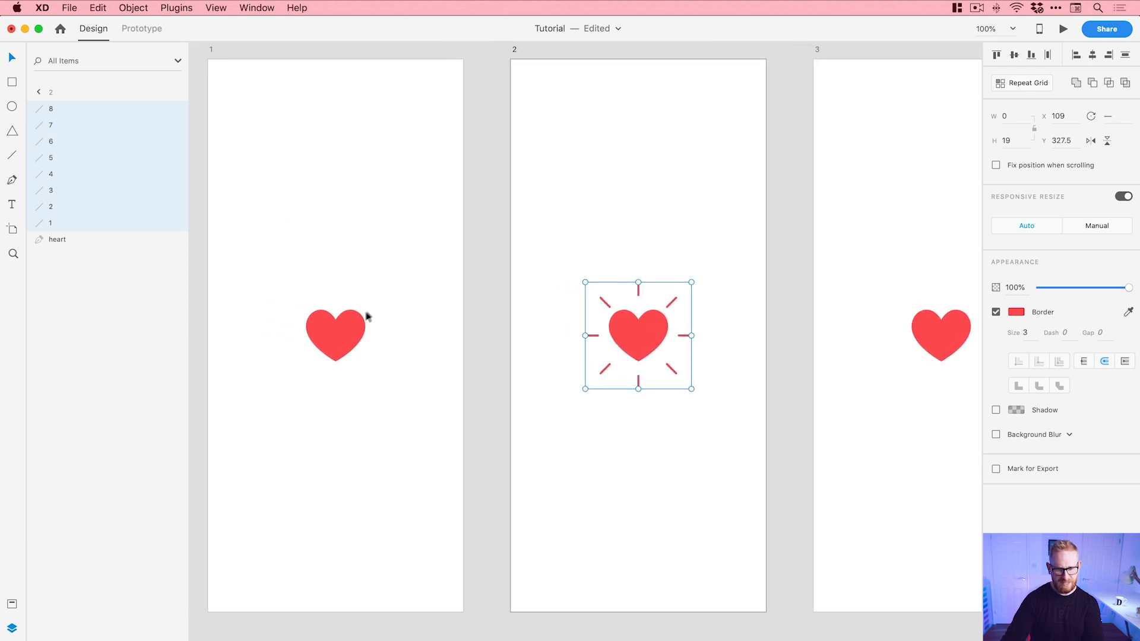
left_click(334, 334)
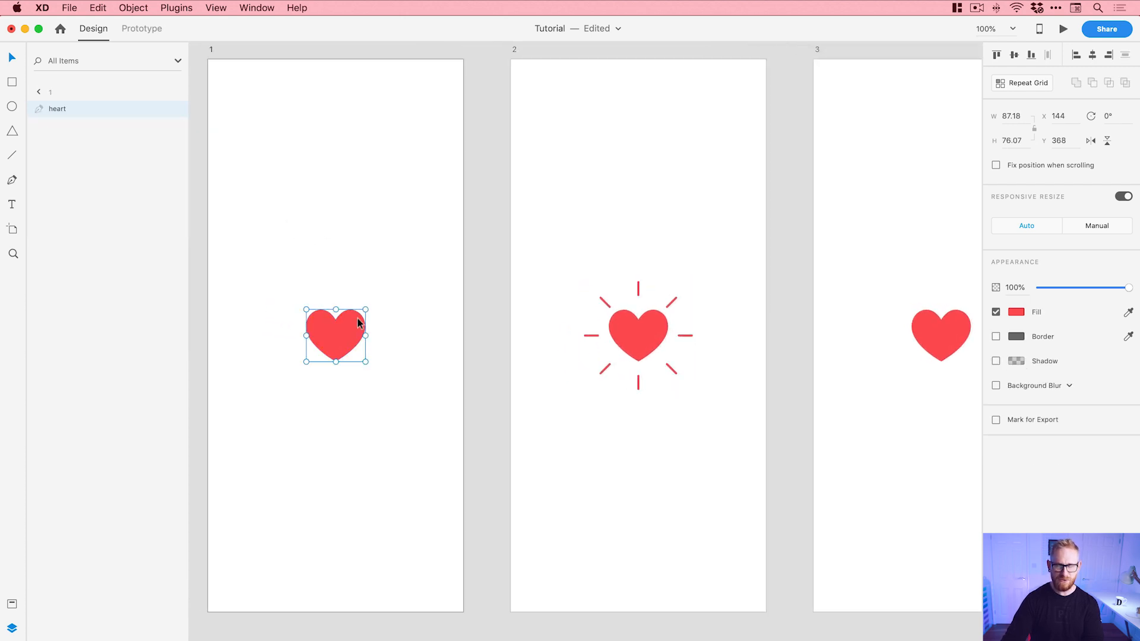
mouse_move(88, 16)
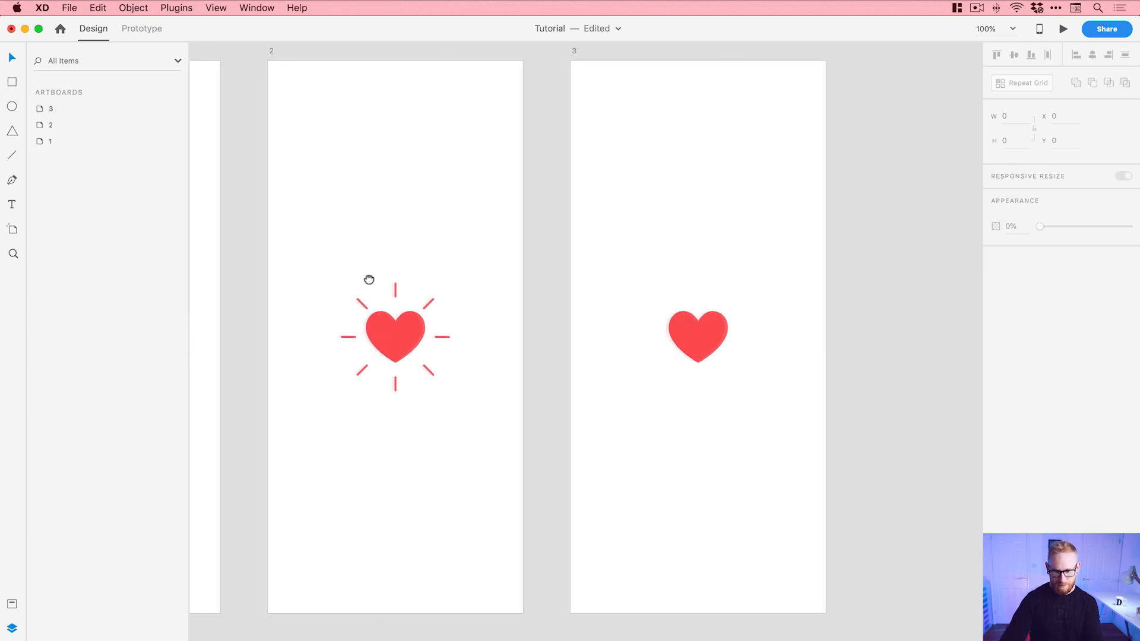
Step: Paste the ray group around the heart on artboard 3
left_click(696, 337)
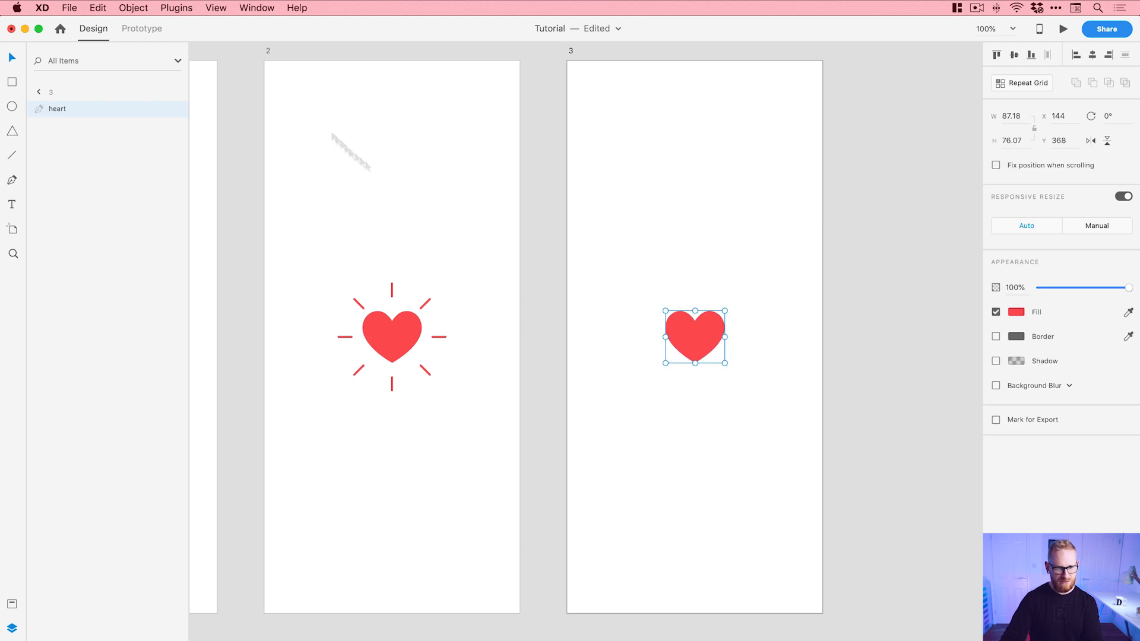
left_click(97, 8)
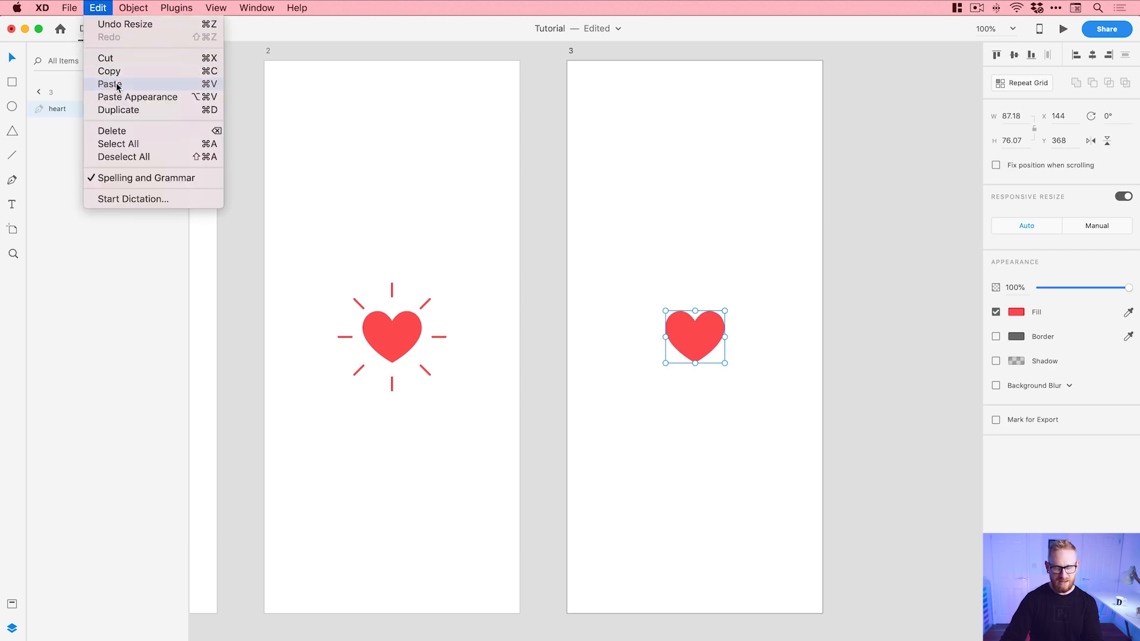
left_click(107, 83)
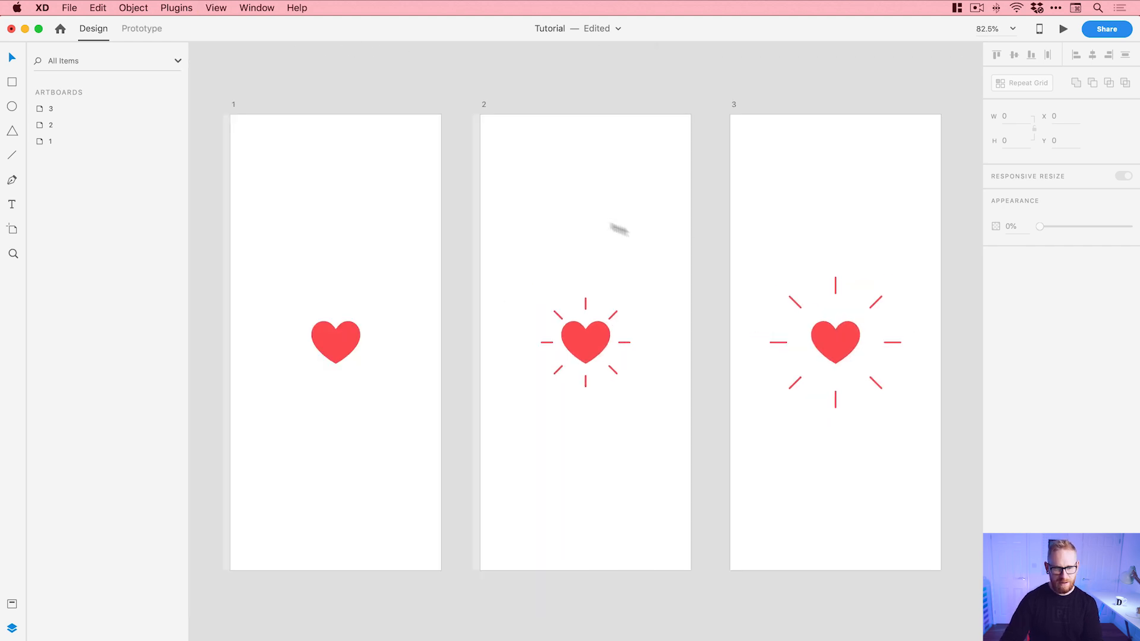
left_click(141, 29)
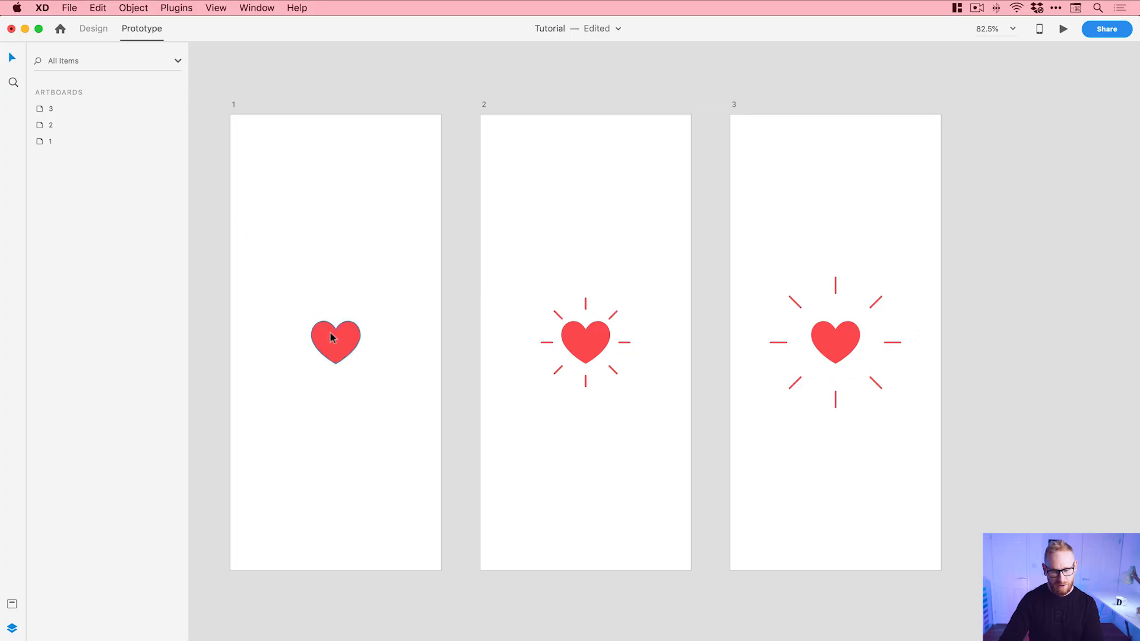
Step: Wire artboard 1's heart to artboard 2 with a Tap-triggered Dissolve transition
left_click(334, 342)
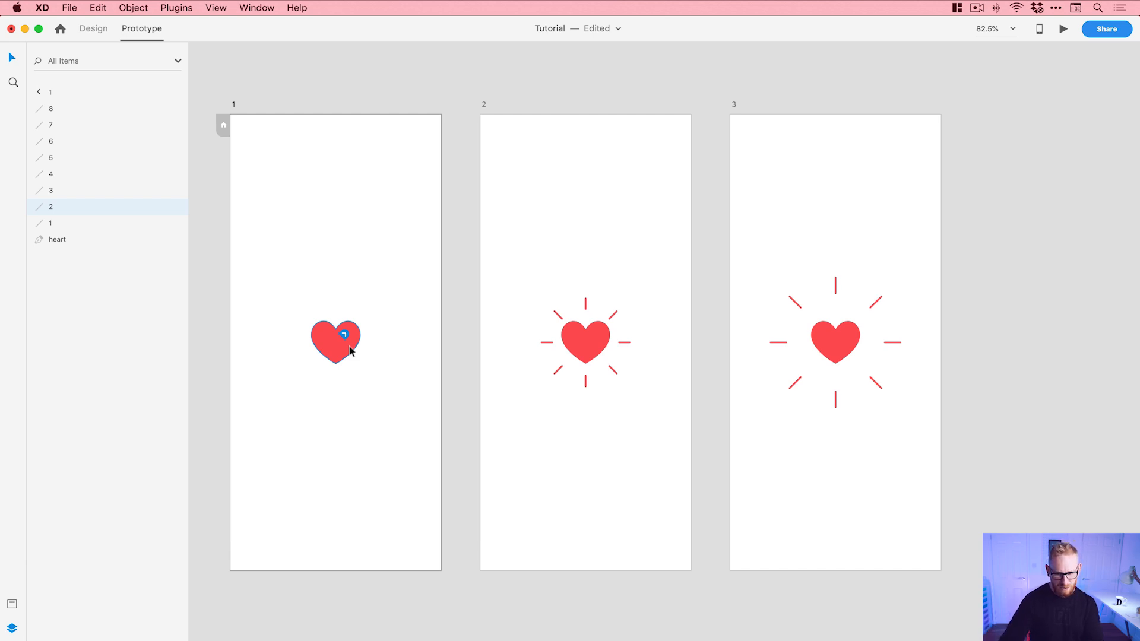
left_click(334, 342)
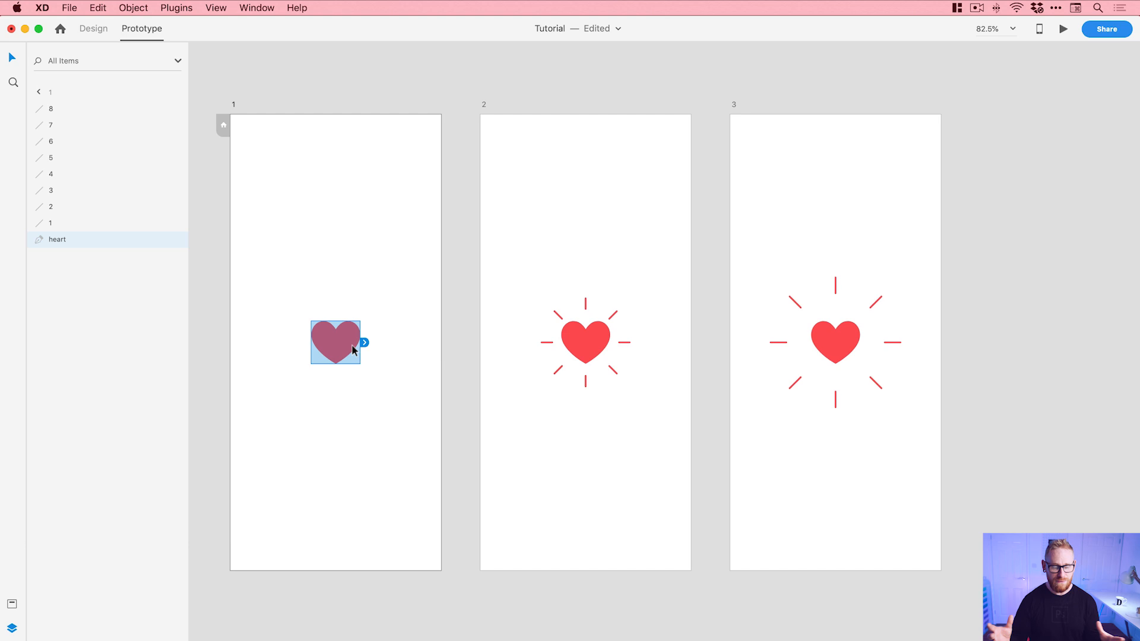
mouse_move(261, 327)
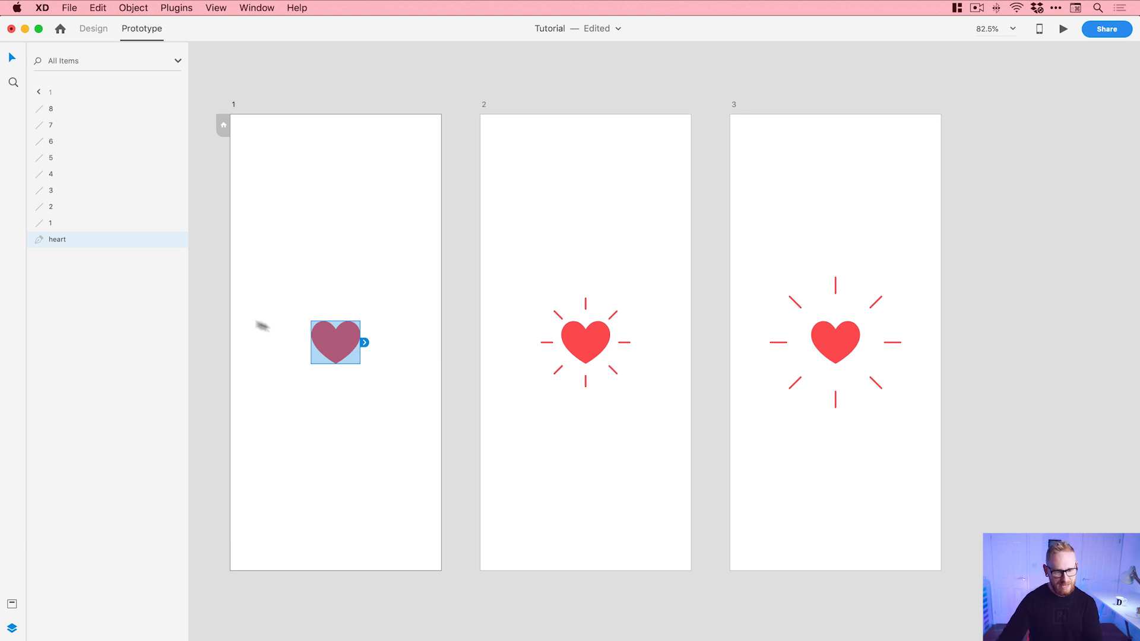
mouse_move(78, 240)
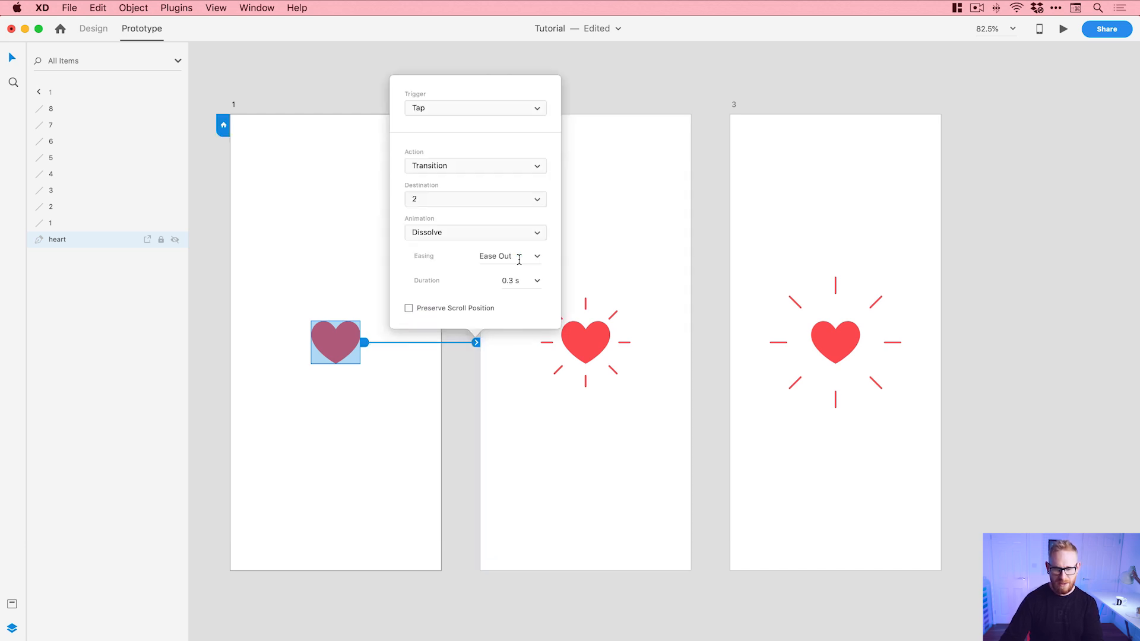
Step: Set the heart link to Tap, Auto-Animate, Wind Up easing and 0.2 s duration
left_click(476, 107)
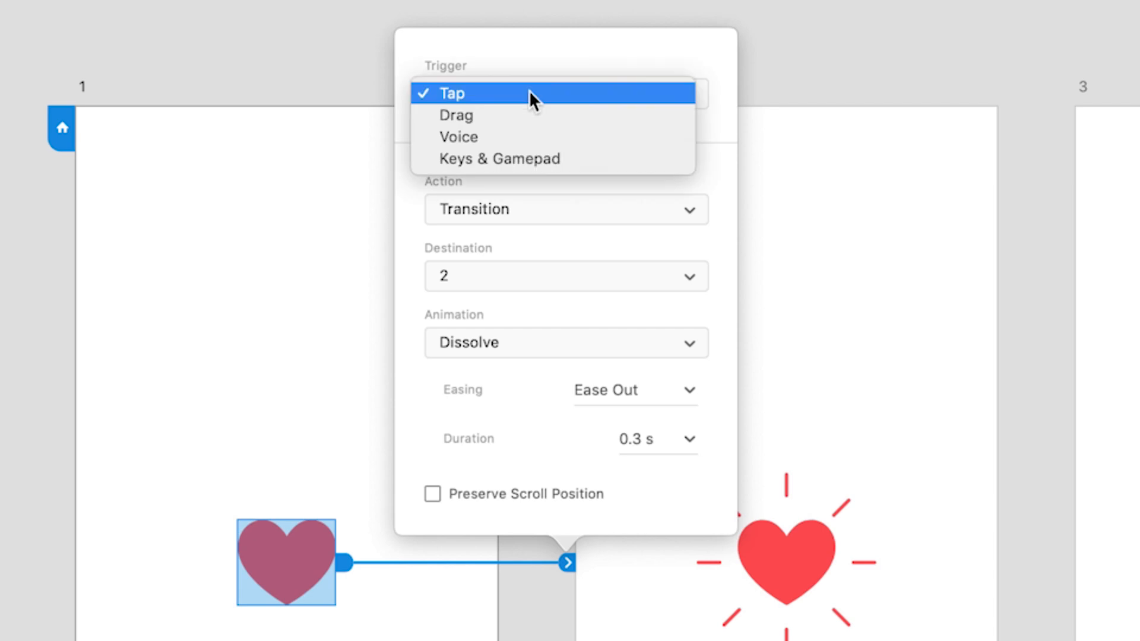
left_click(451, 93)
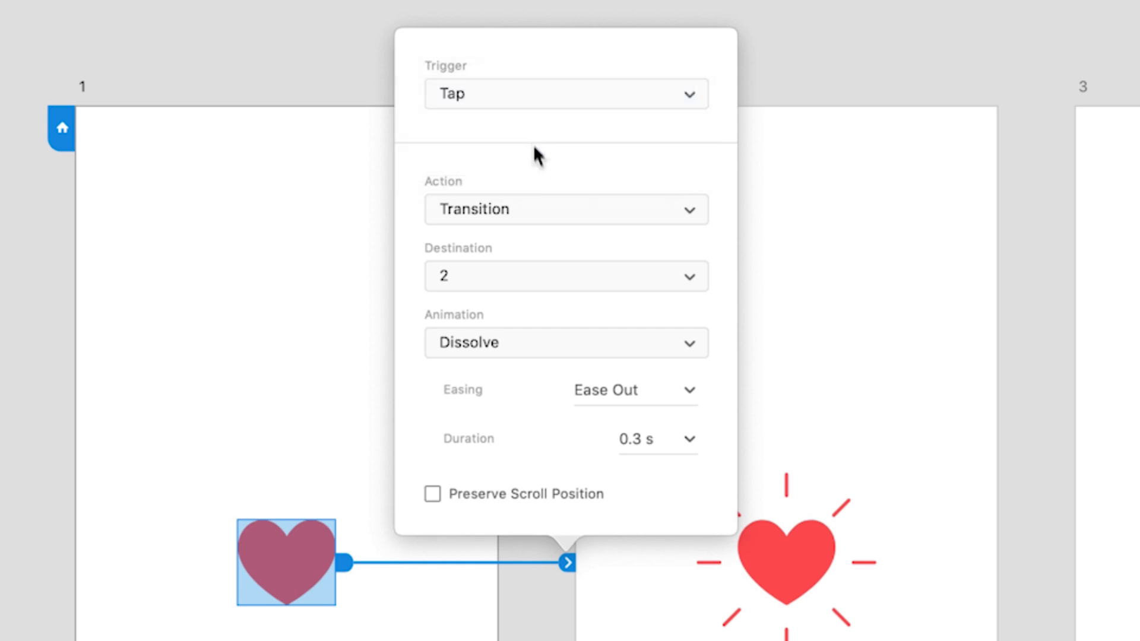
left_click(566, 209)
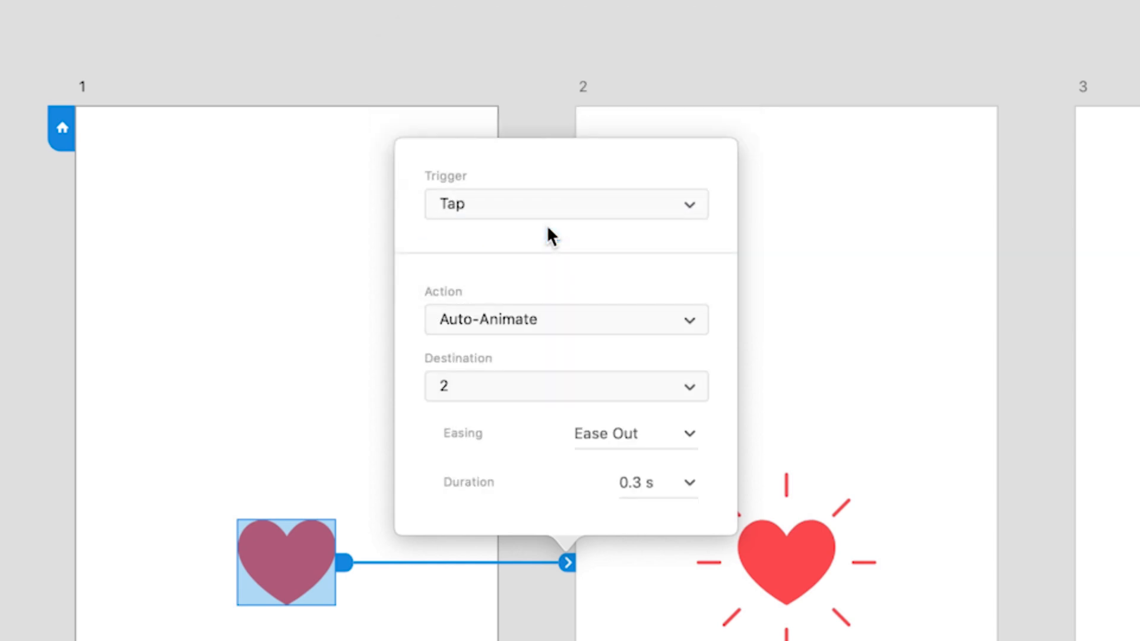
mouse_move(689, 440)
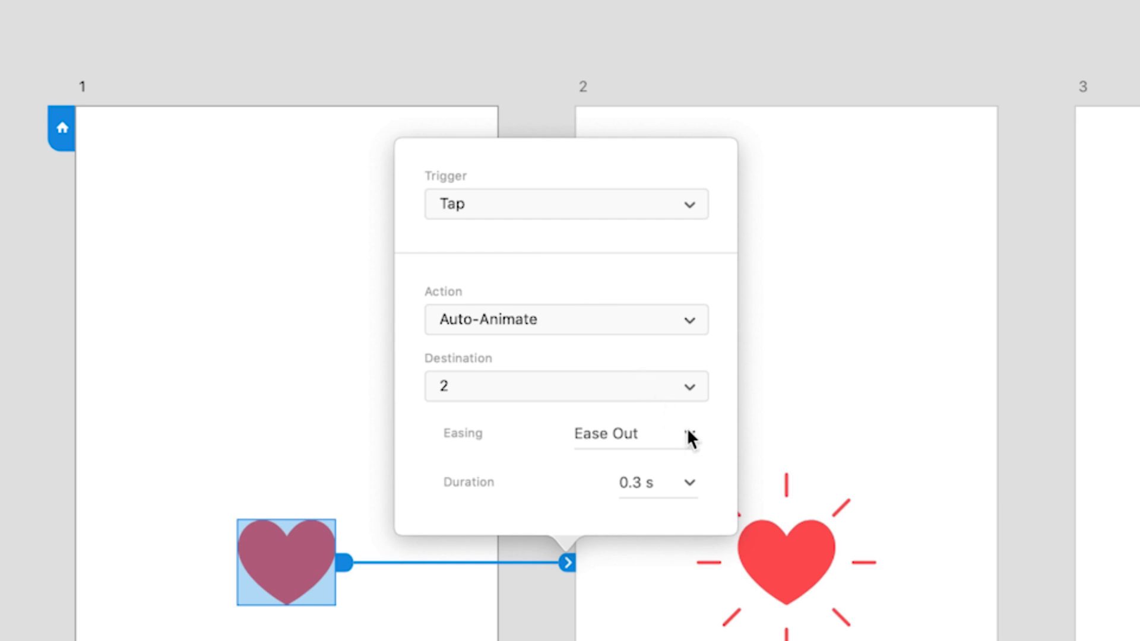
left_click(632, 434)
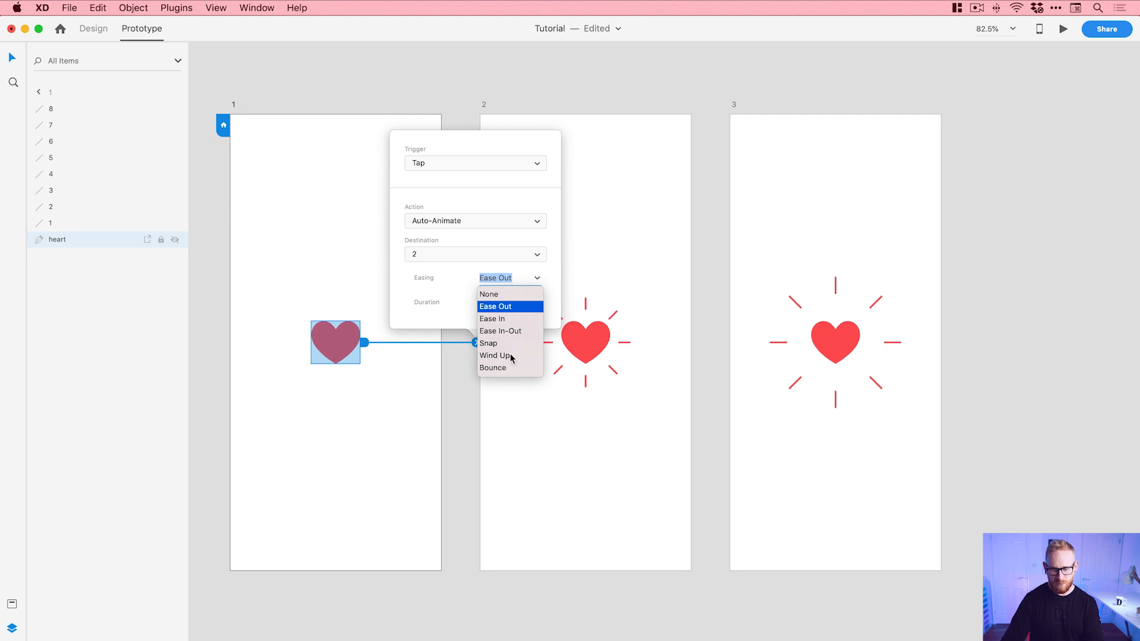
left_click(495, 355)
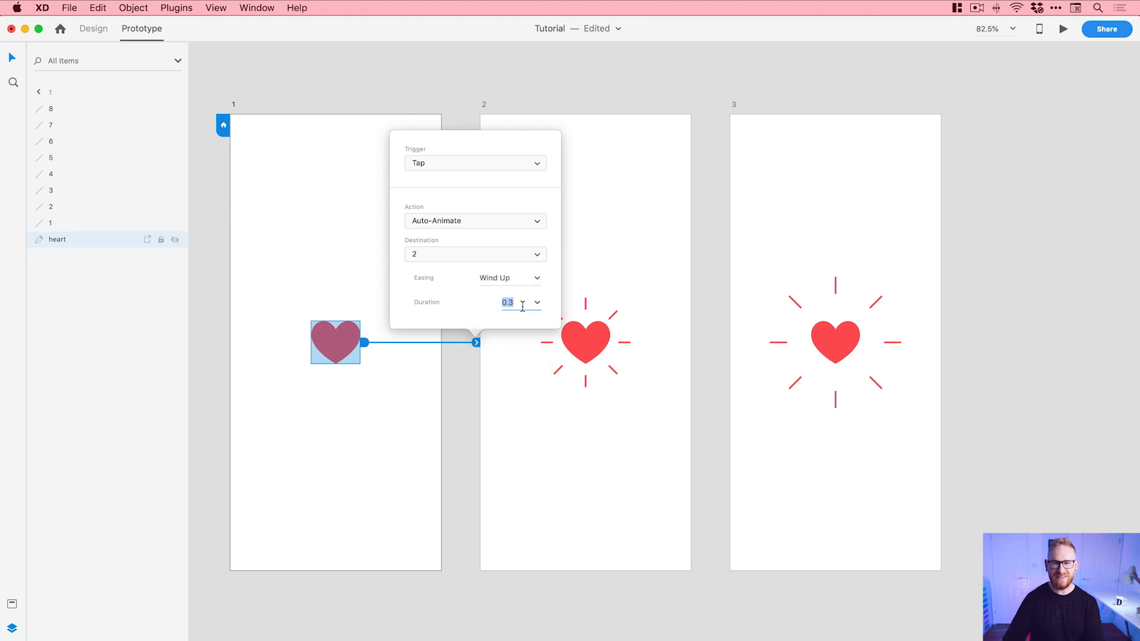
type("0.2 s")
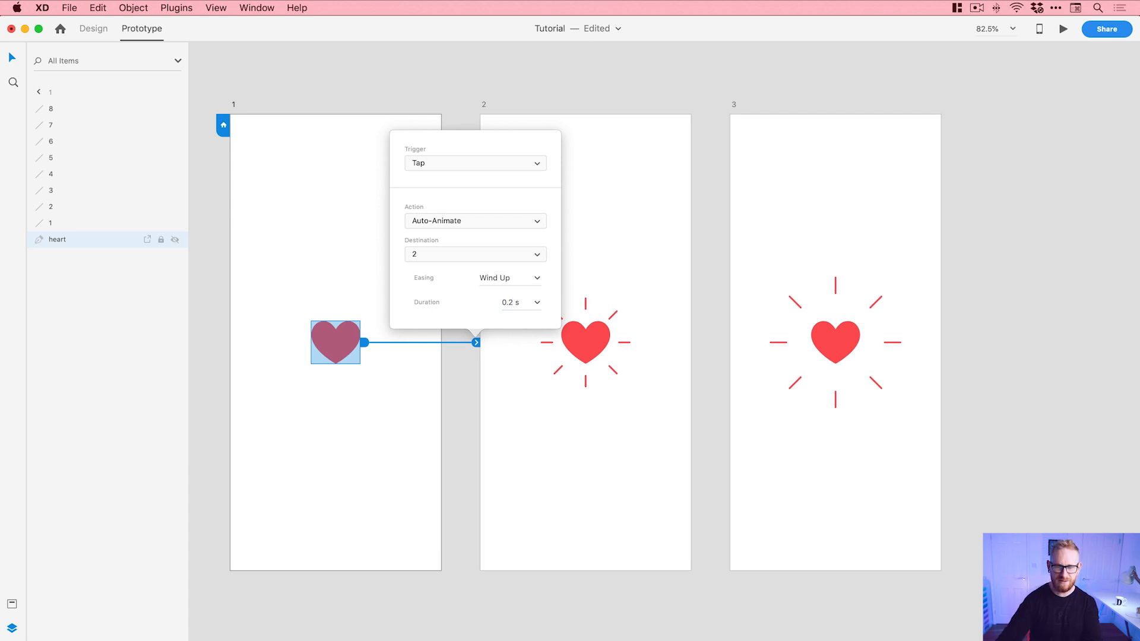
left_click(602, 91)
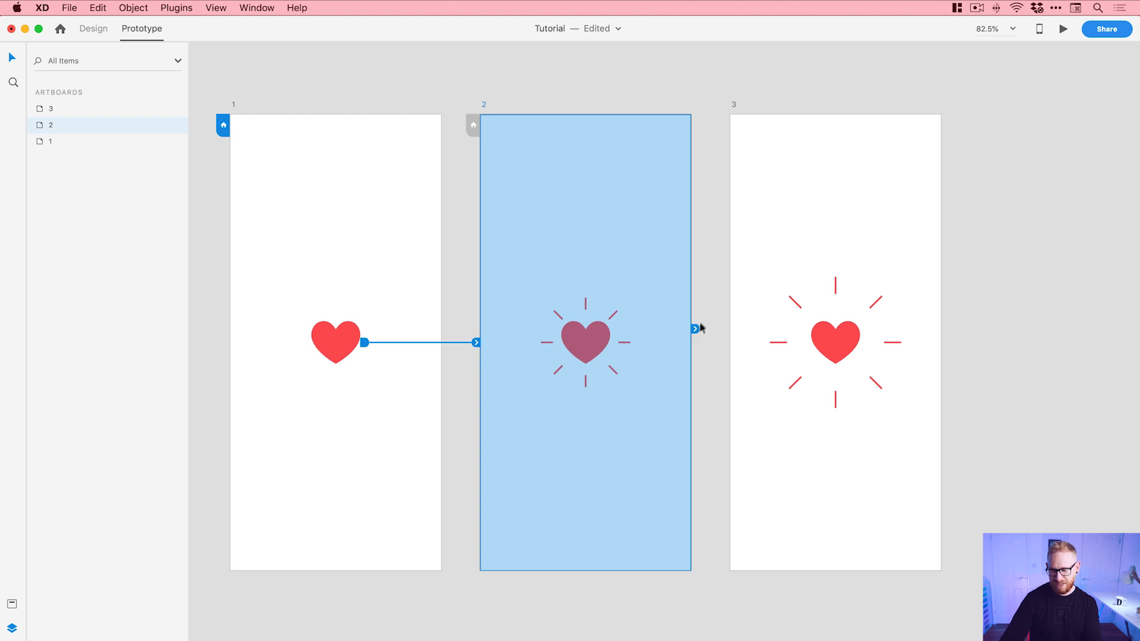
Step: Link artboard 2 to artboard 3 with a Time trigger, Auto-Animate and Ease Out easing
left_click_drag(695, 328, 774, 261)
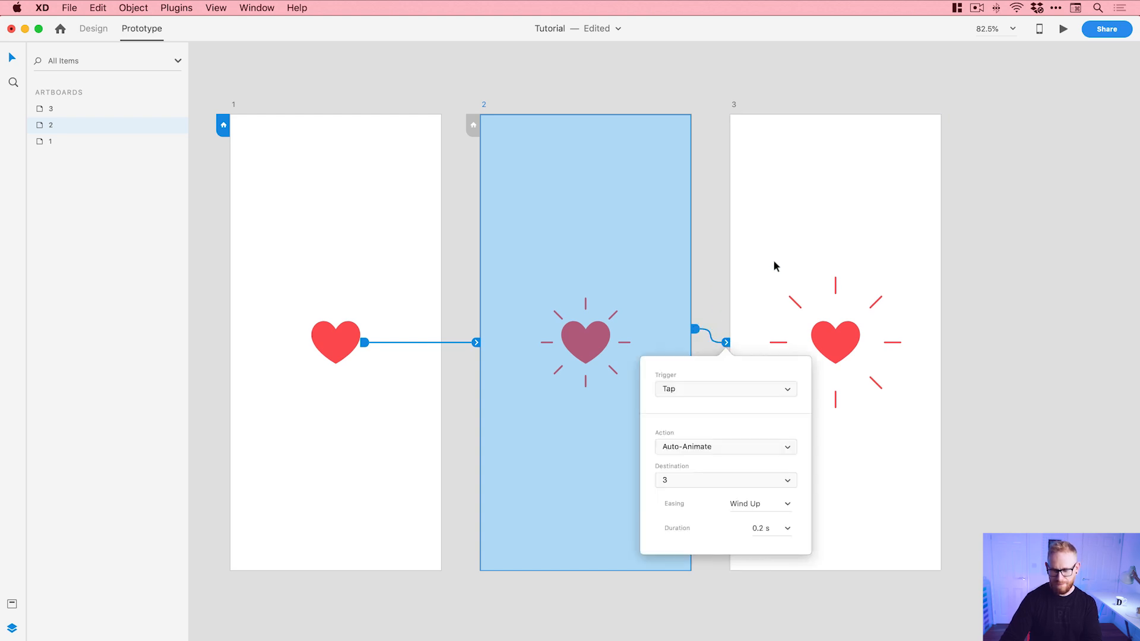
left_click(723, 388)
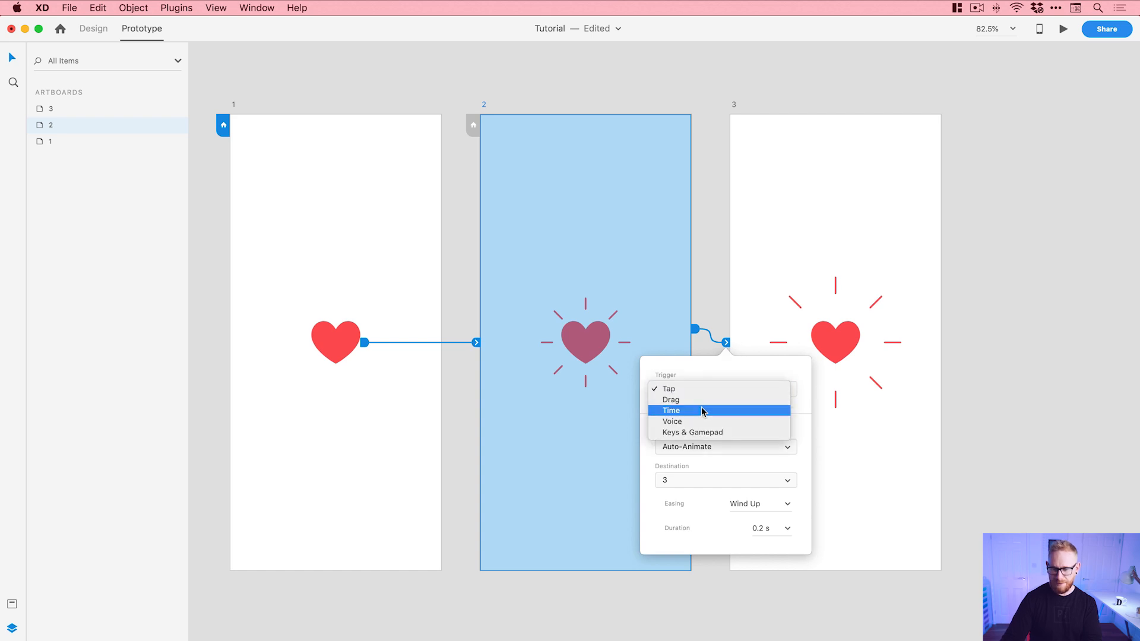
left_click(670, 410)
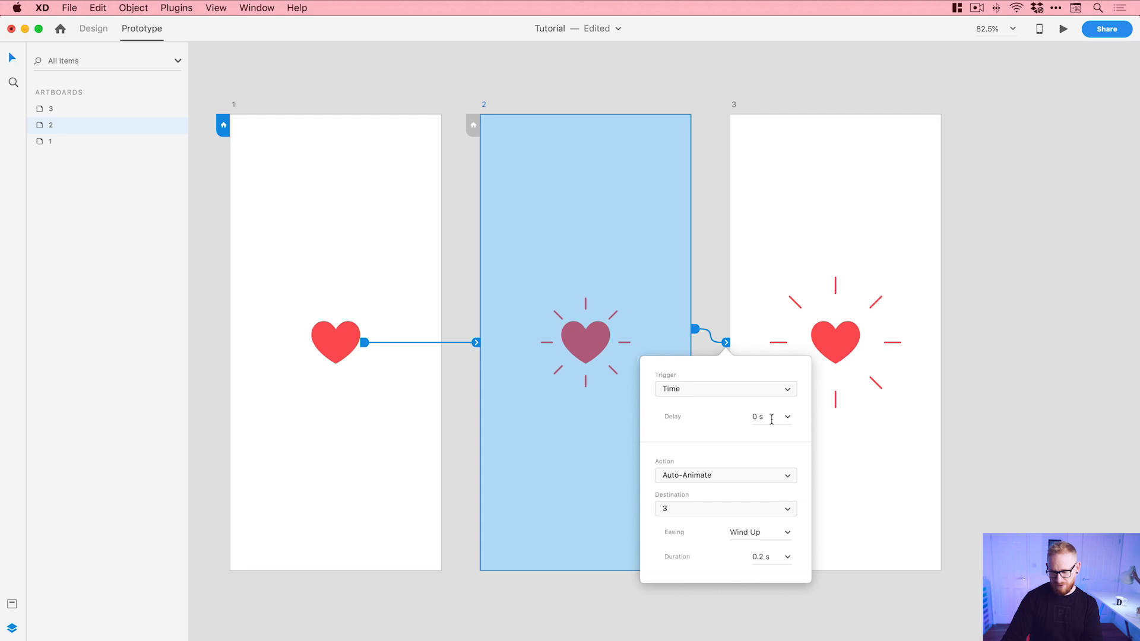
left_click(759, 531)
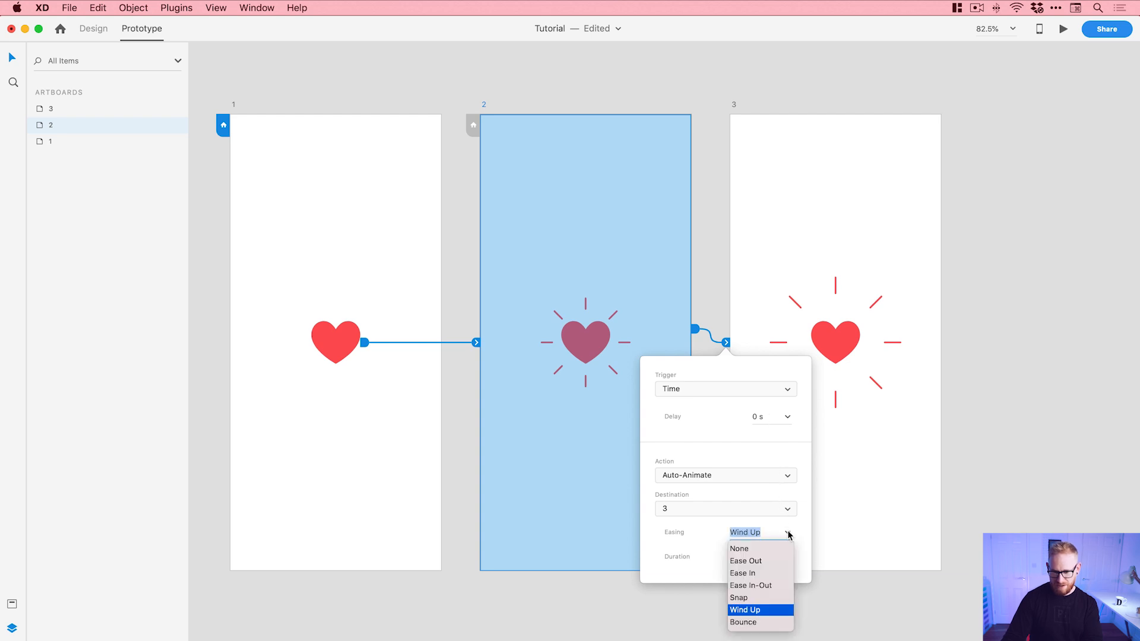
left_click(746, 560)
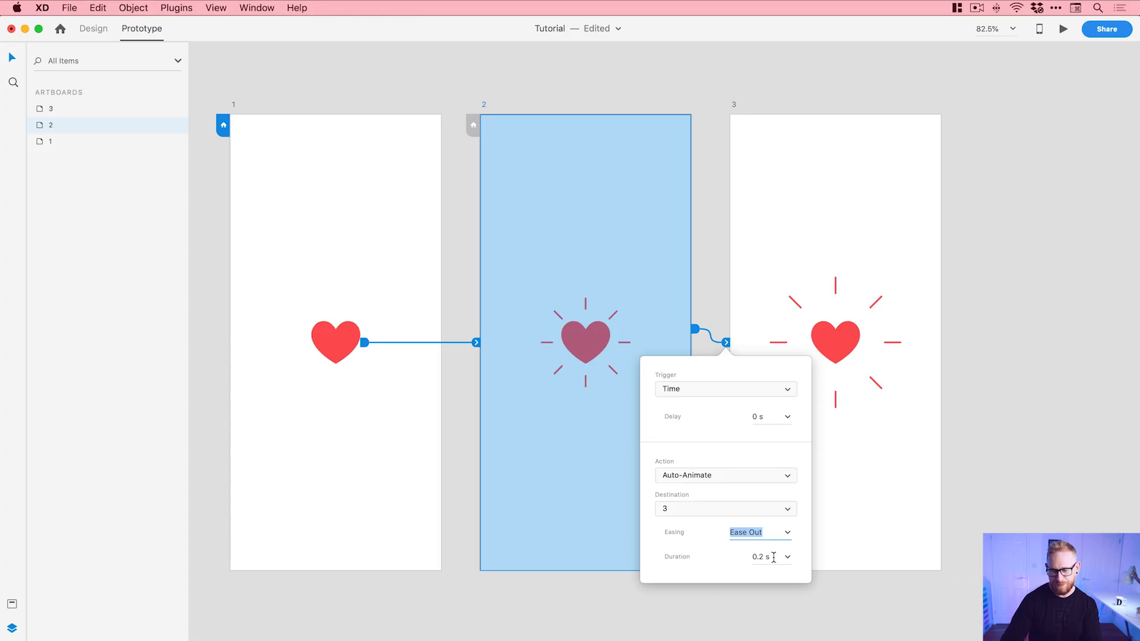
left_click(988, 290)
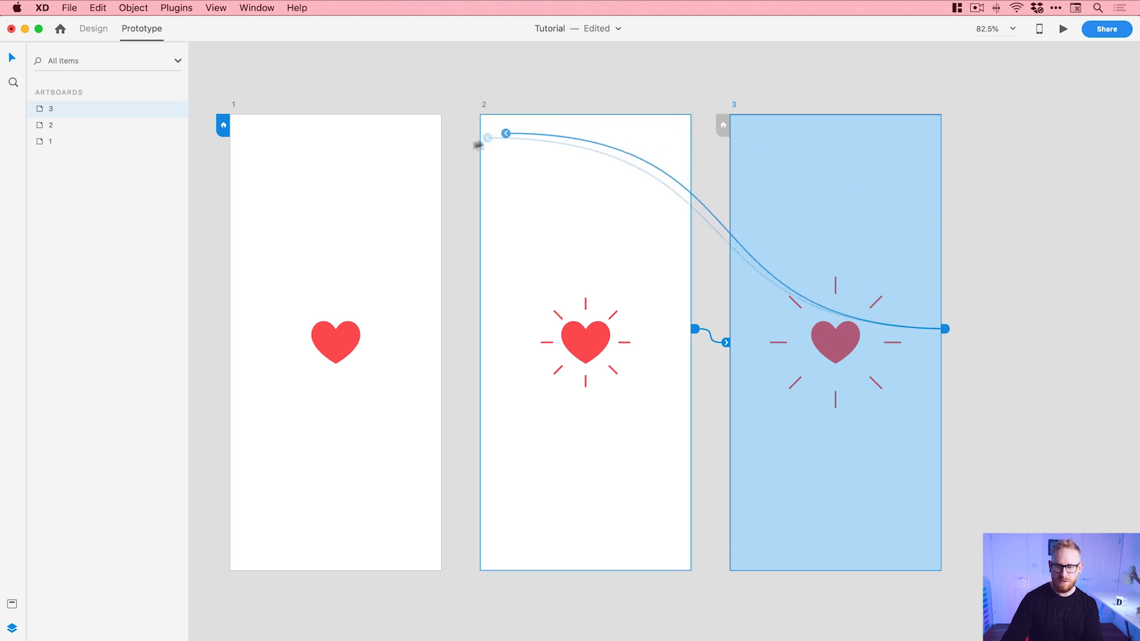
Step: Connect artboard 3 back to artboard 1 with Time trigger, Auto-Animate, Ease Out, 0.2 s
left_click_drag(506, 135, 380, 185)
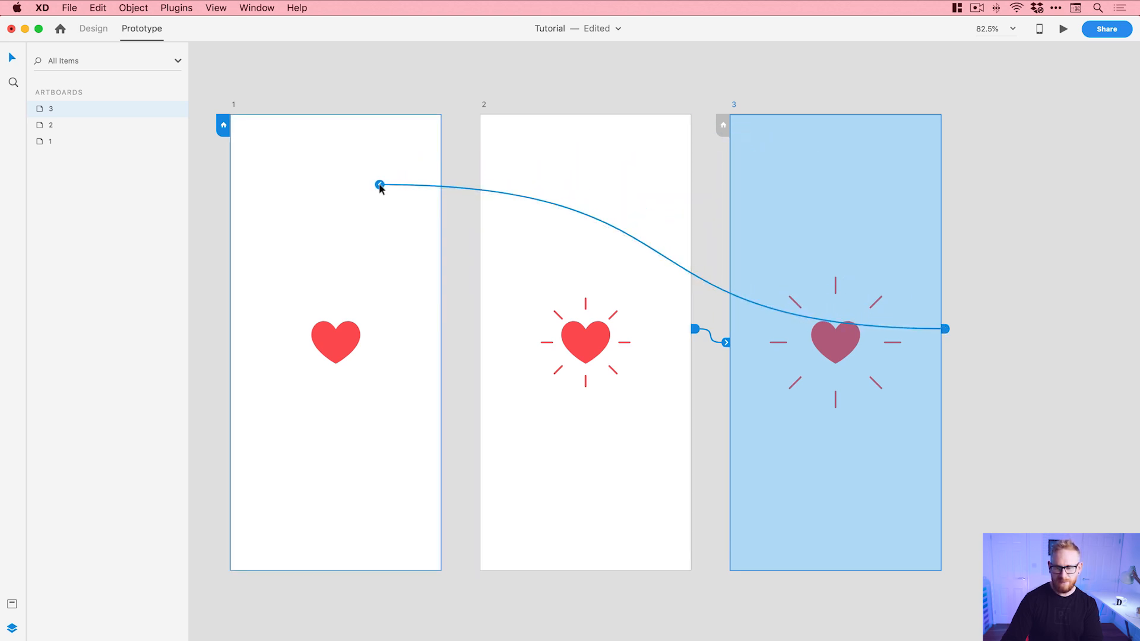
left_click(378, 186)
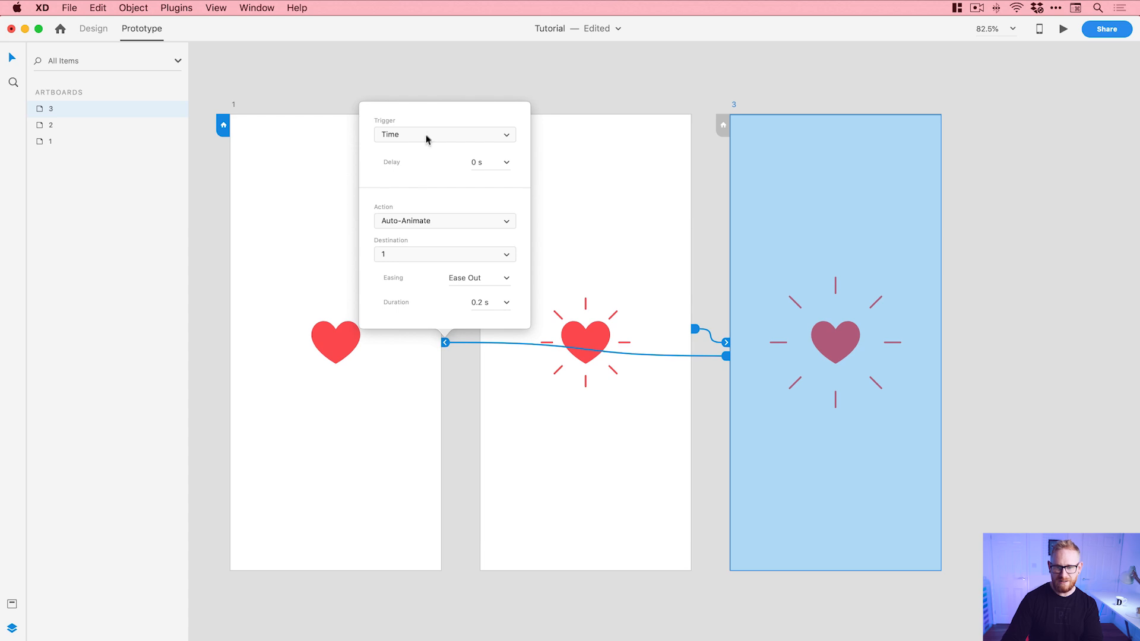
mouse_move(479, 271)
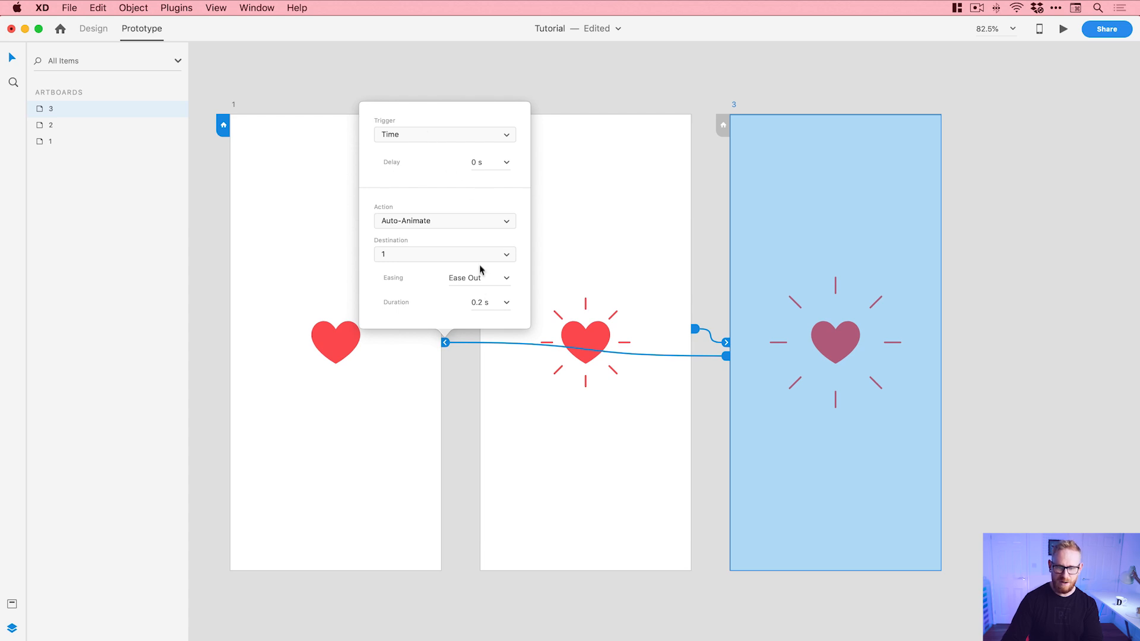
left_click(479, 277)
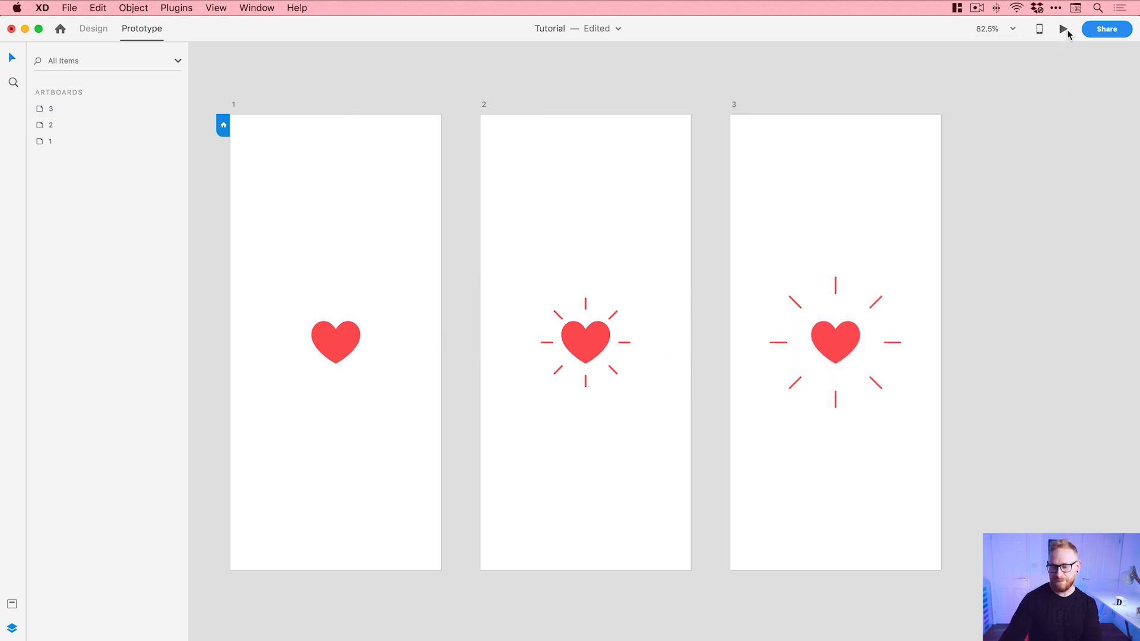
left_click(1062, 29)
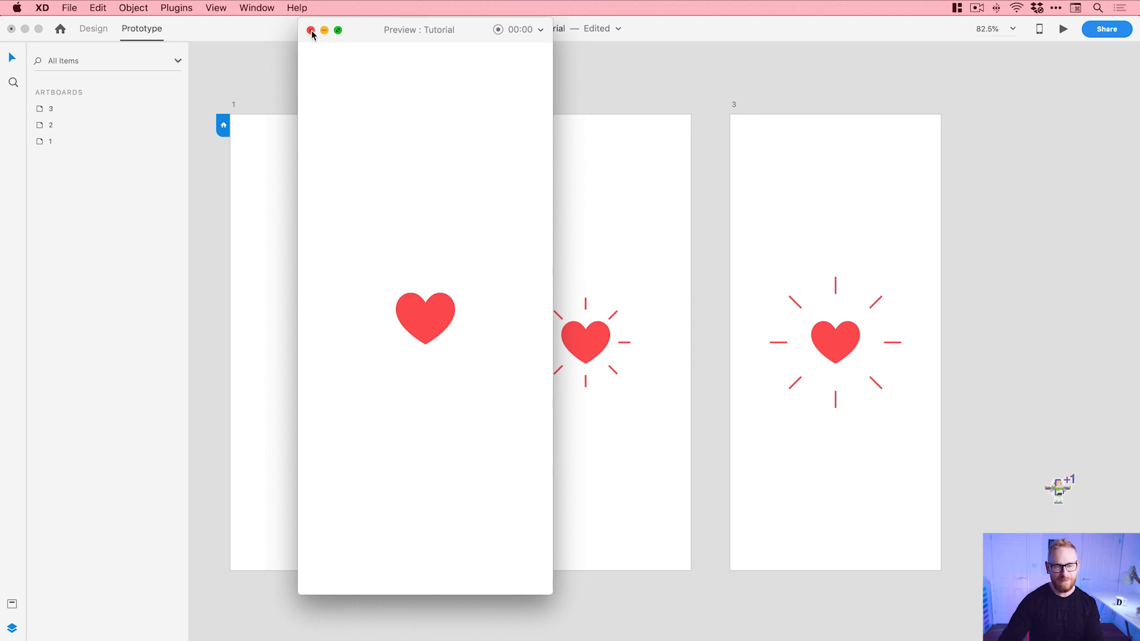
left_click(311, 29)
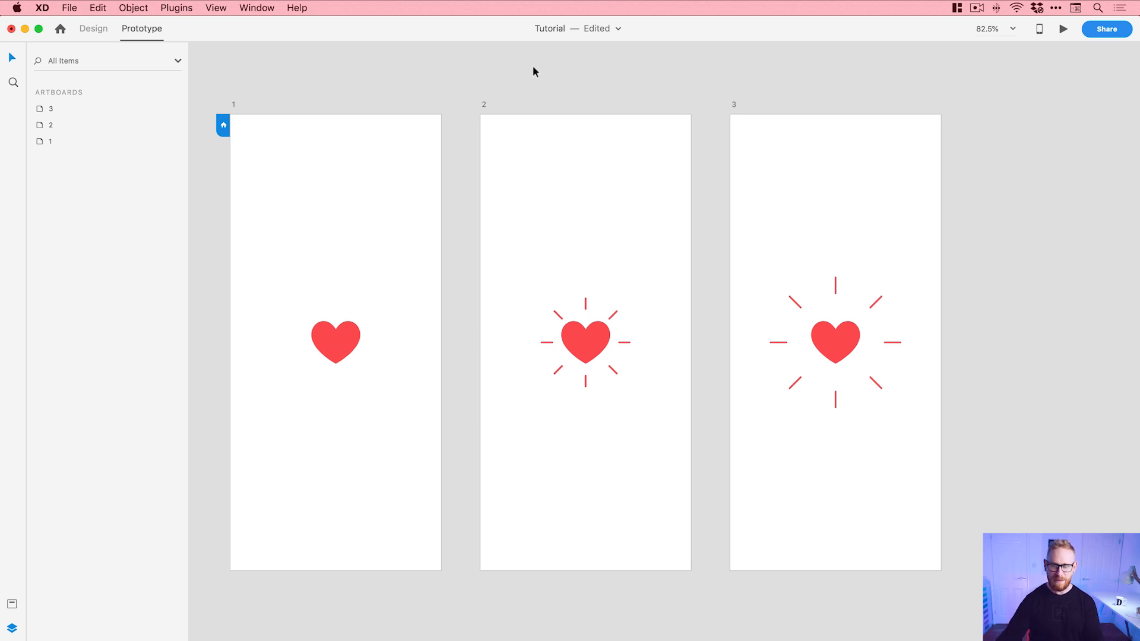
mouse_move(421, 247)
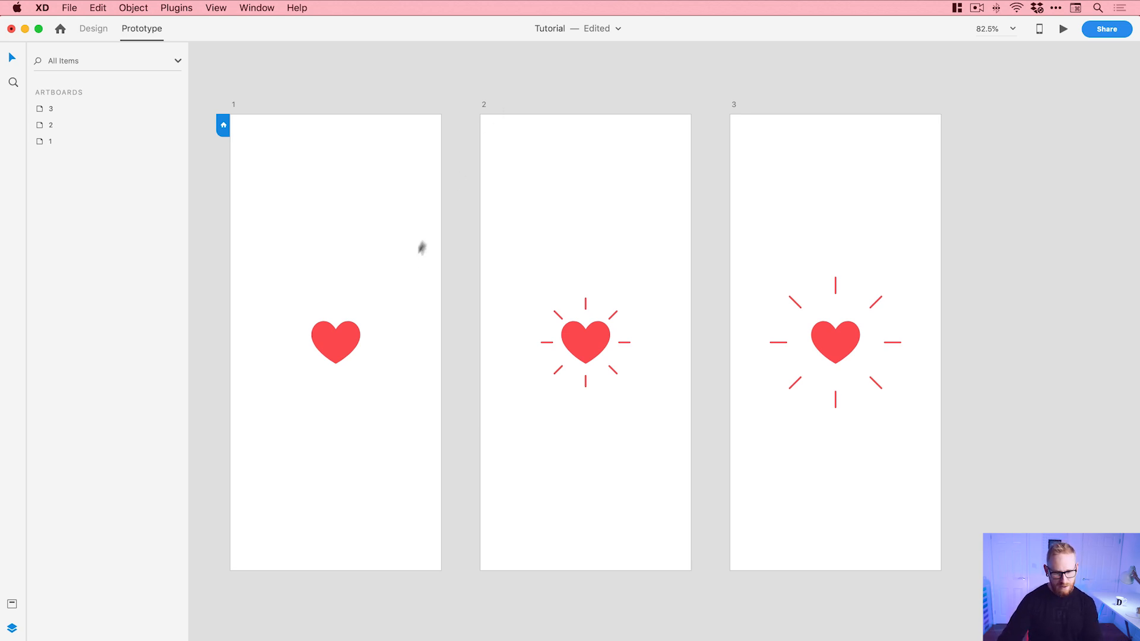
Step: Set the ray groups on artboards 1 and 3 to 0% opacity
left_click(335, 342)
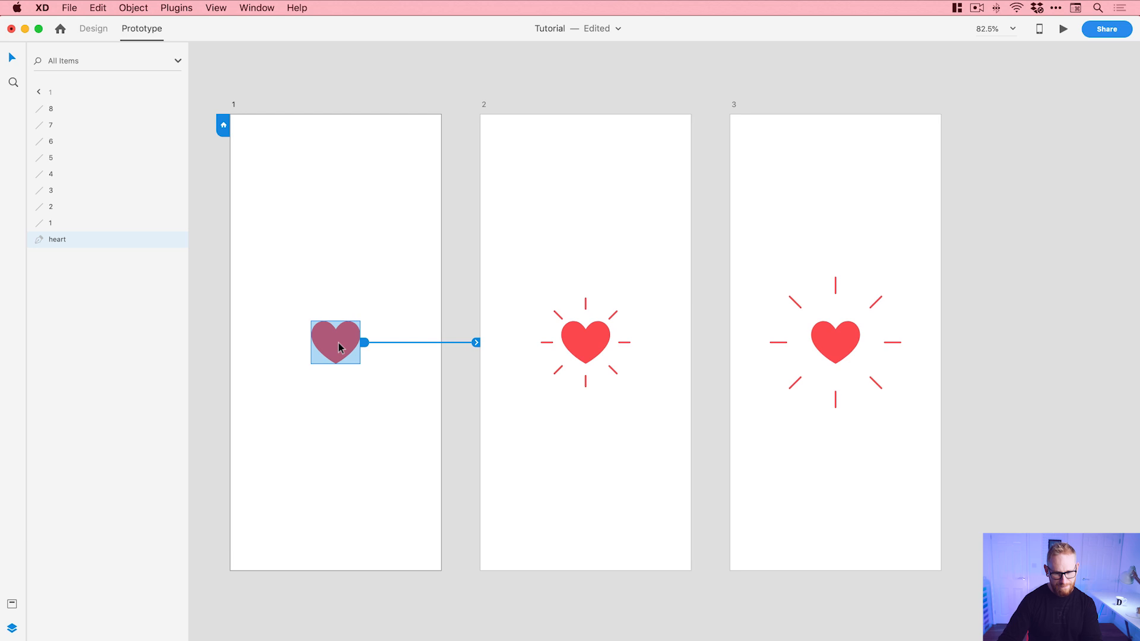
mouse_move(333, 342)
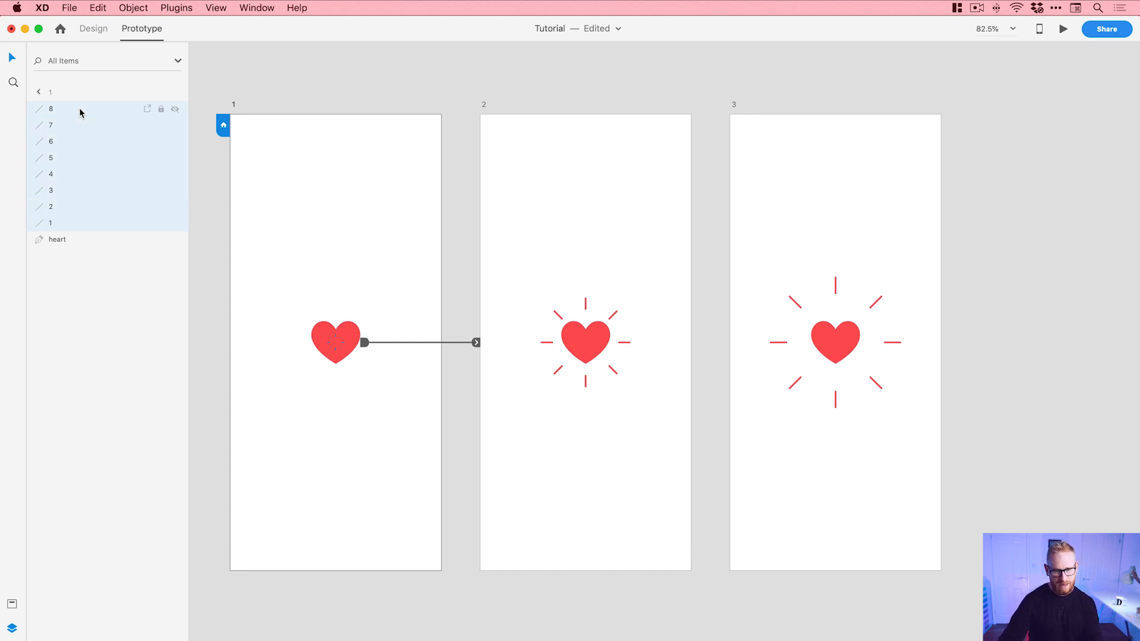
left_click(93, 29)
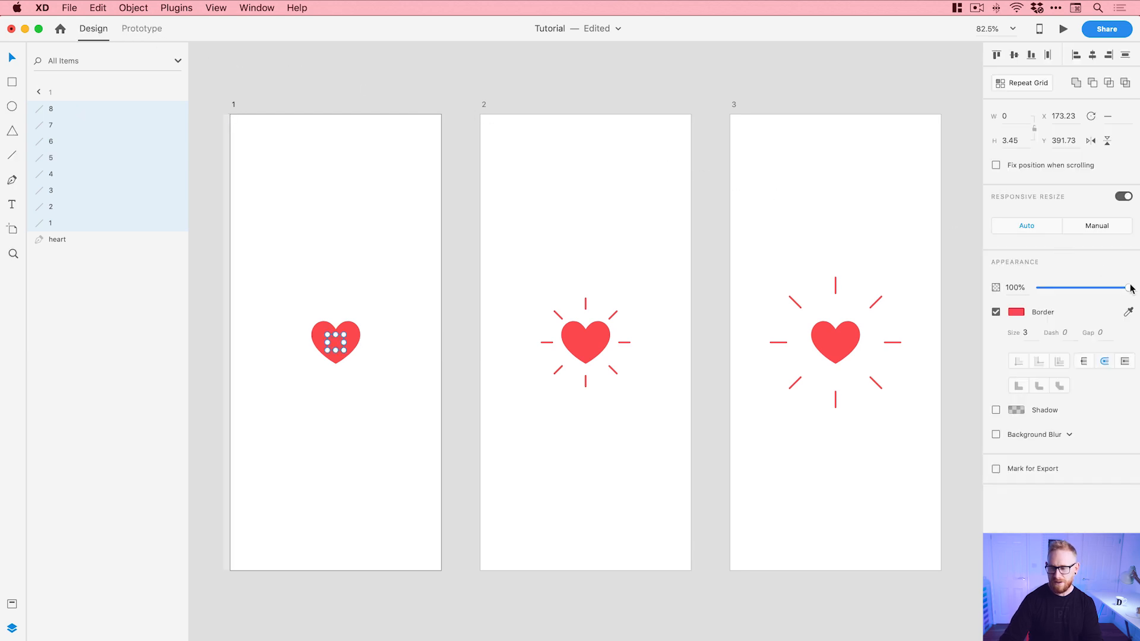
left_click_drag(1129, 287, 1038, 287)
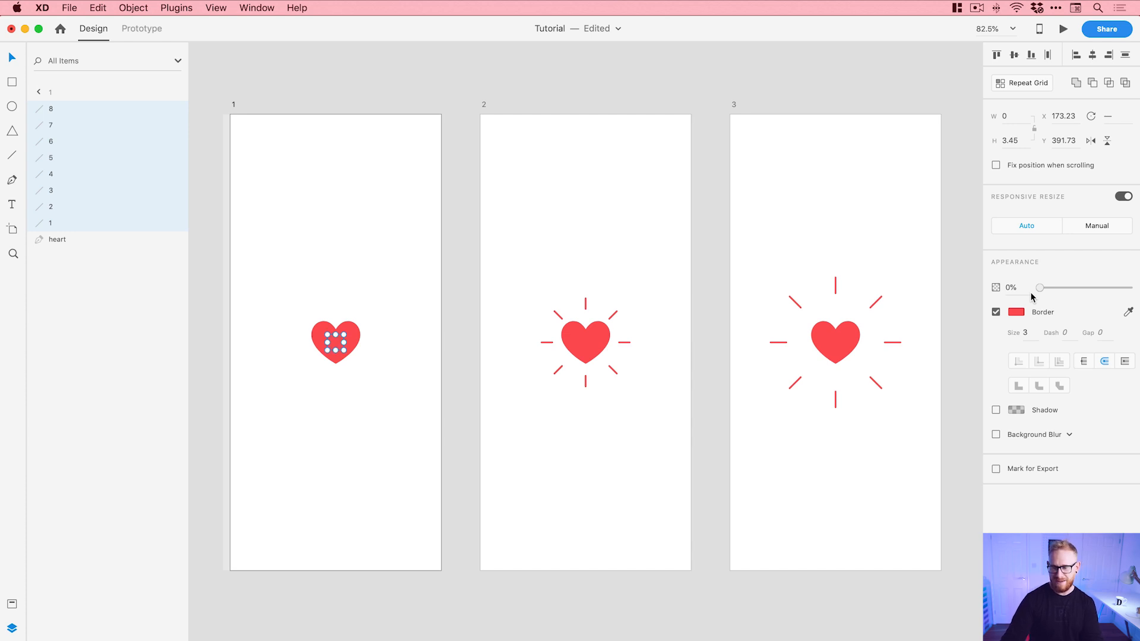
mouse_move(945, 299)
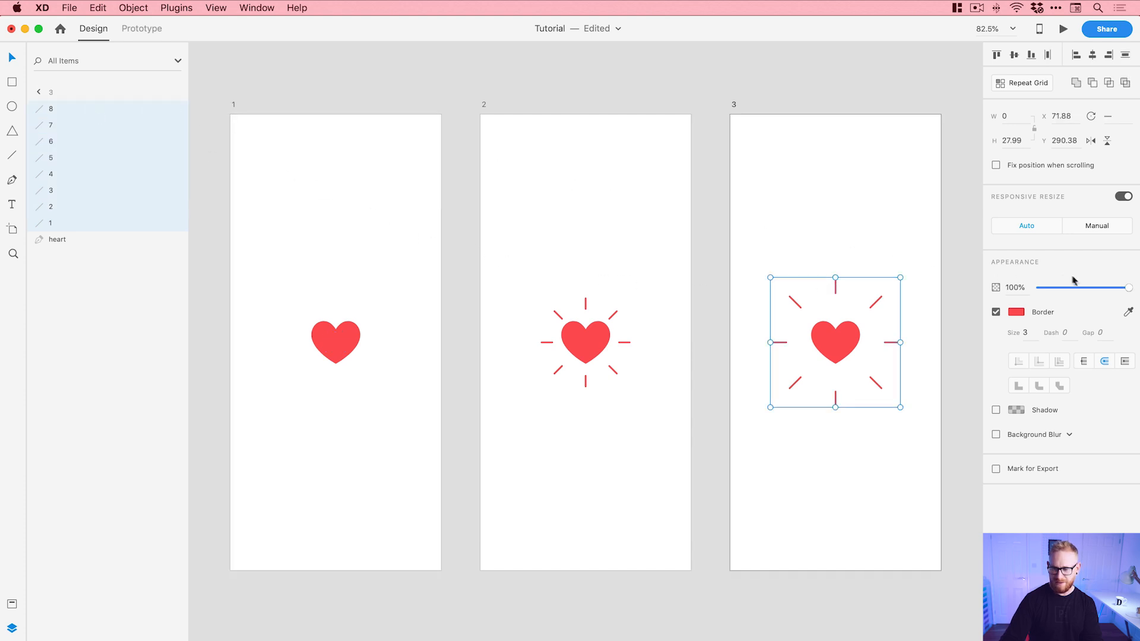
left_click_drag(1126, 287, 1039, 287)
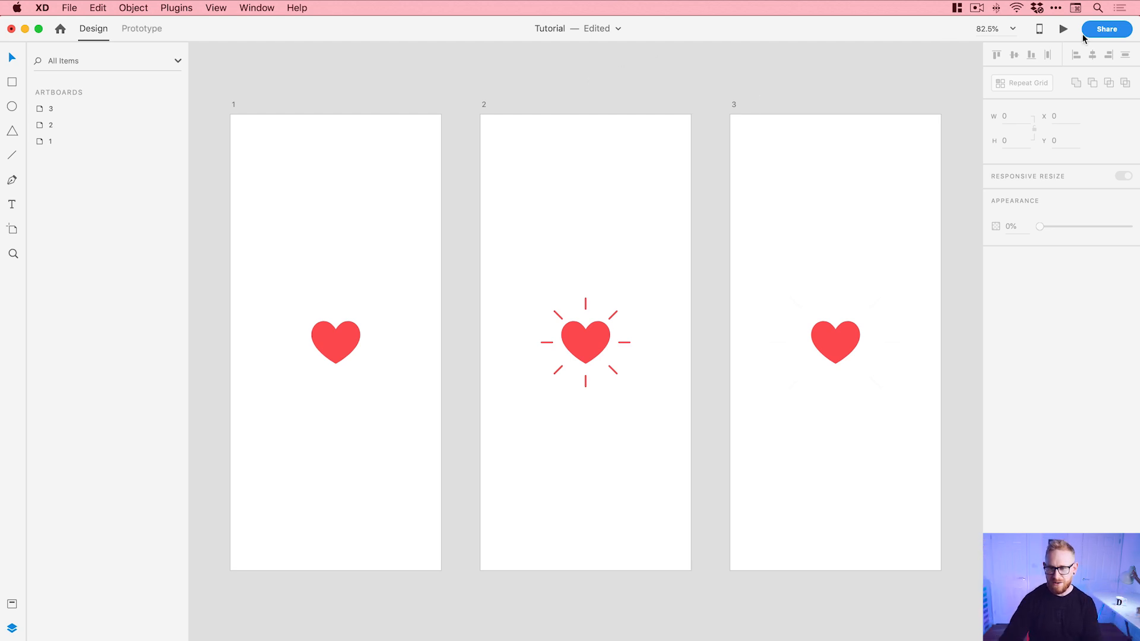
left_click(1062, 28)
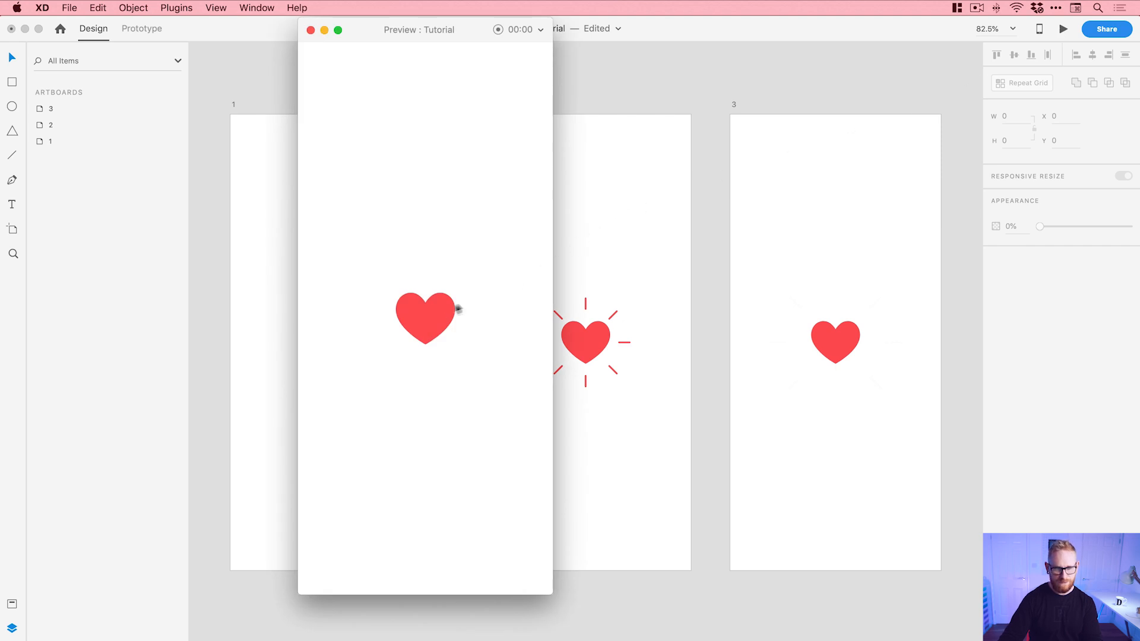
mouse_move(428, 318)
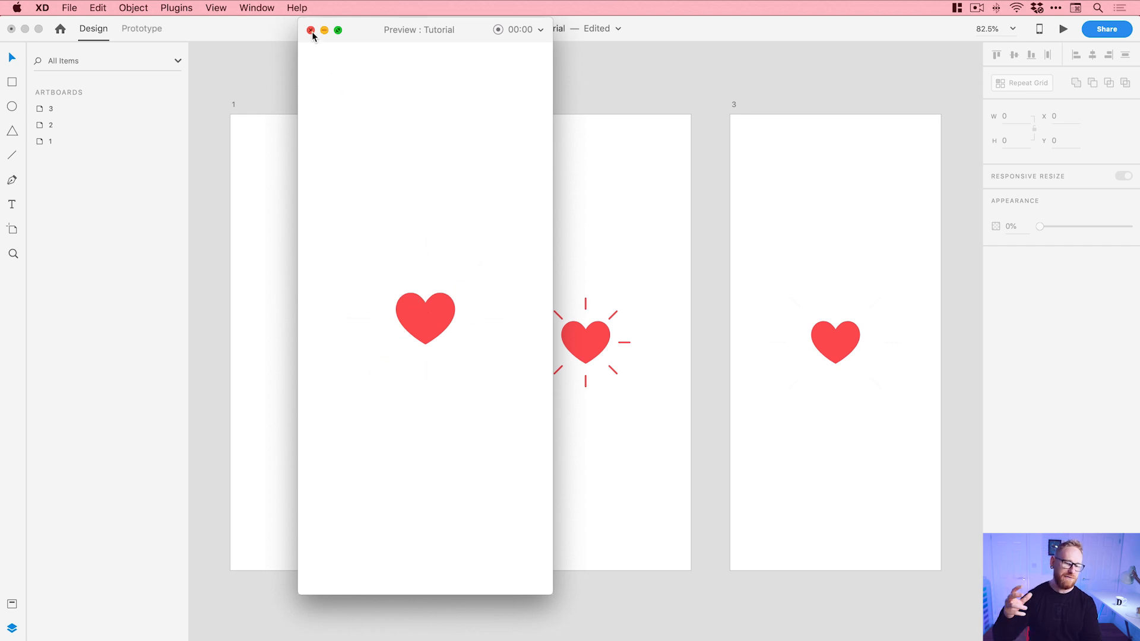
left_click(311, 29)
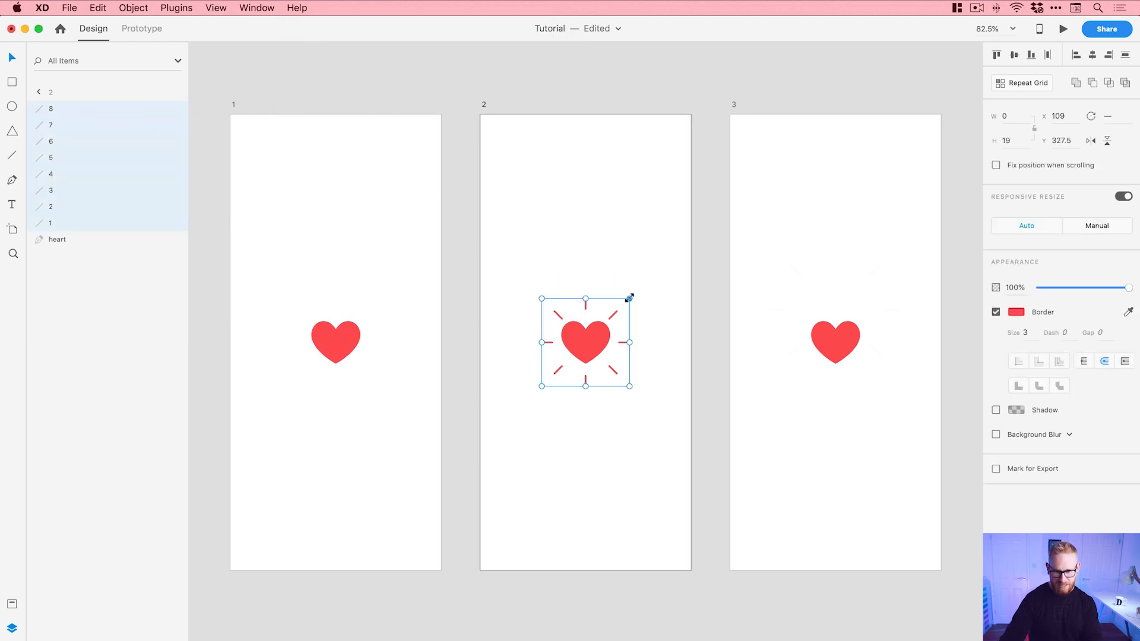
Step: Shrink the ray group around the heart on artboard 2 and preview the animation
left_click_drag(629, 297, 640, 282)
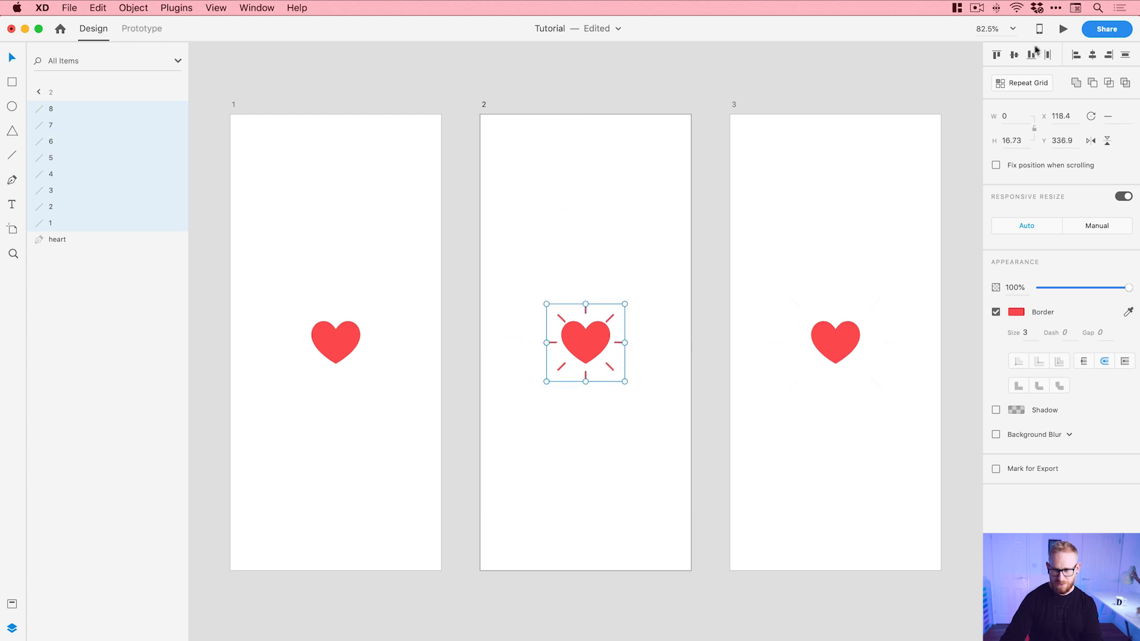
left_click(1062, 28)
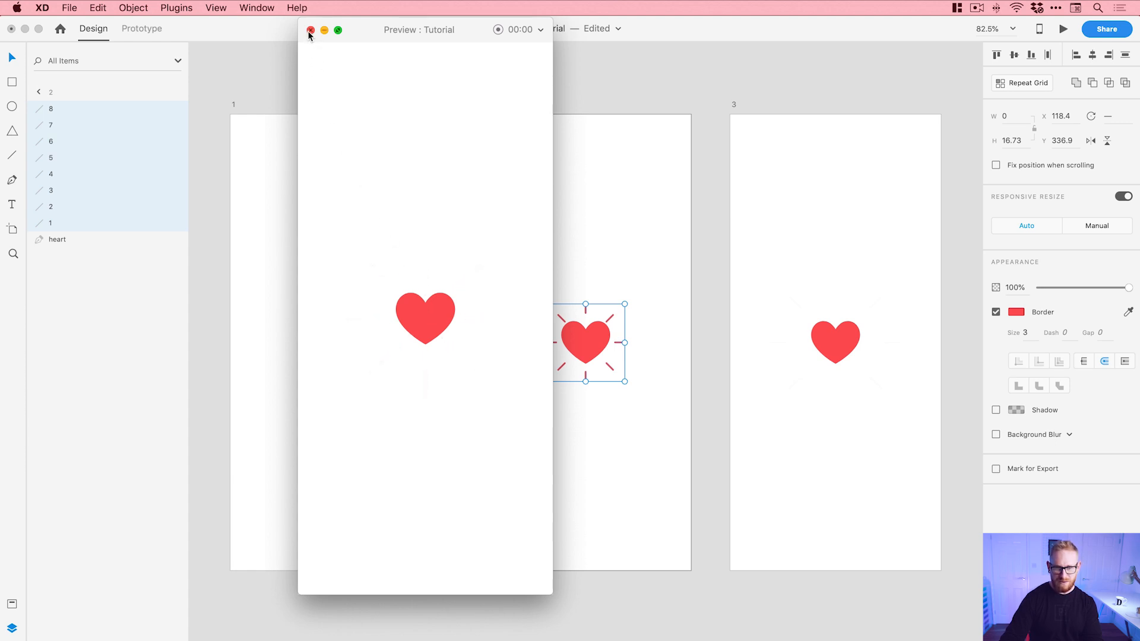
left_click(310, 29)
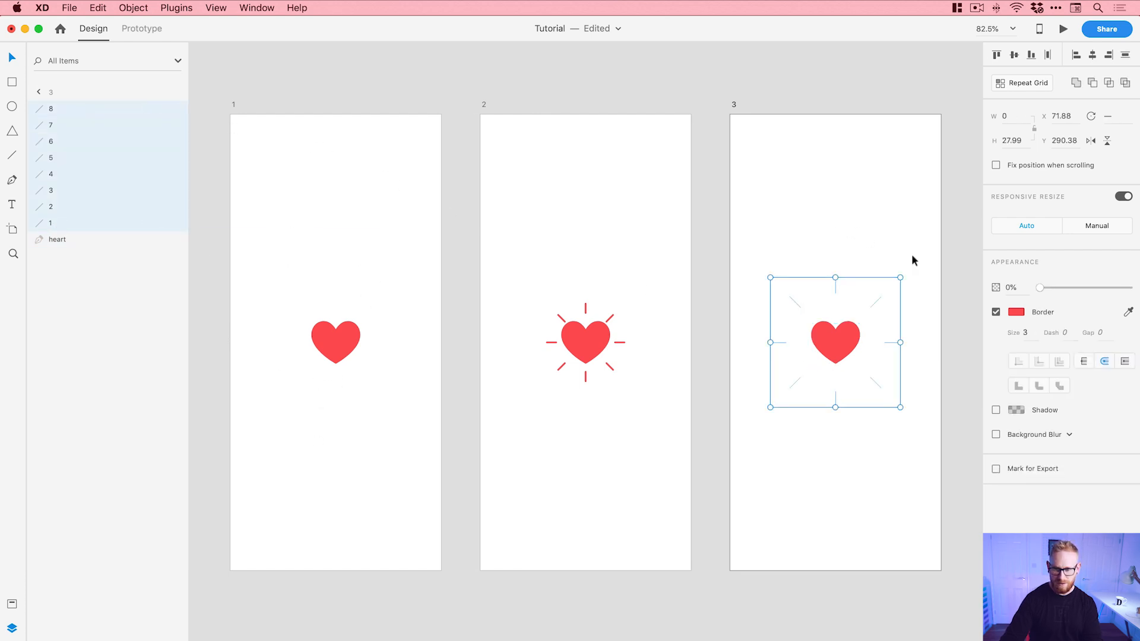
Step: Shrink the invisible rays on artboard 3 closer to the heart and preview again
left_click_drag(897, 277, 885, 290)
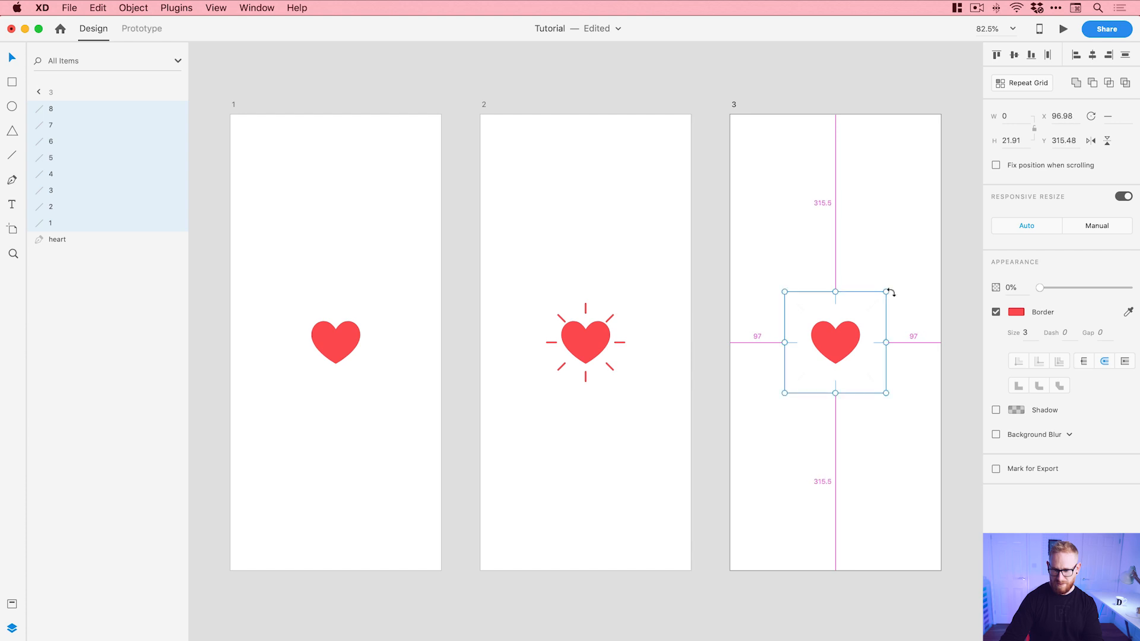
left_click(1062, 29)
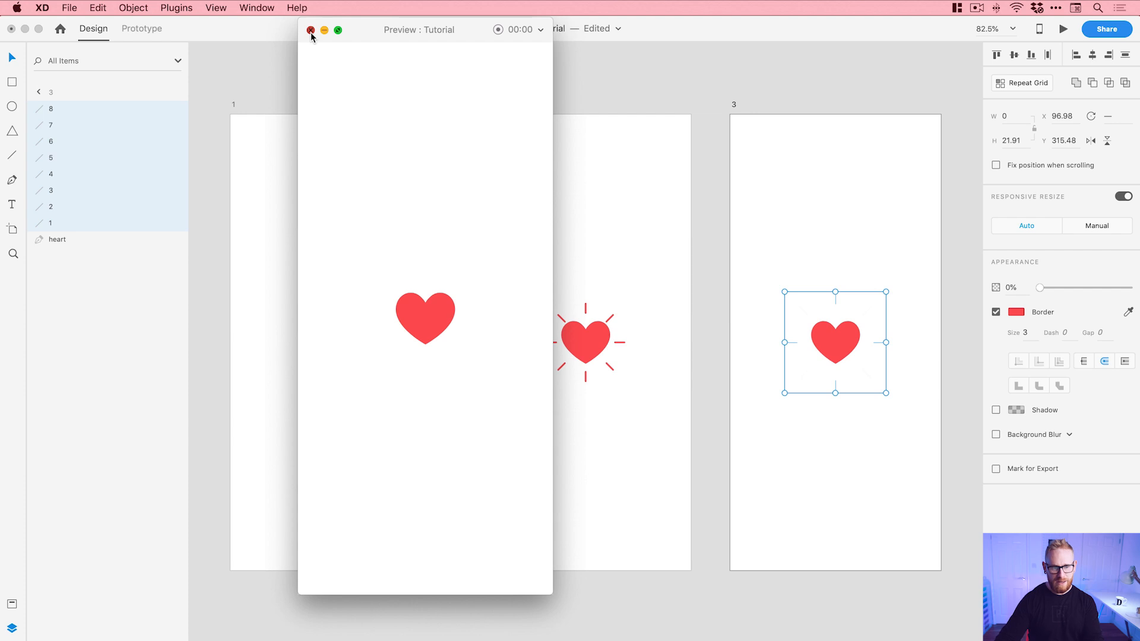
left_click(310, 29)
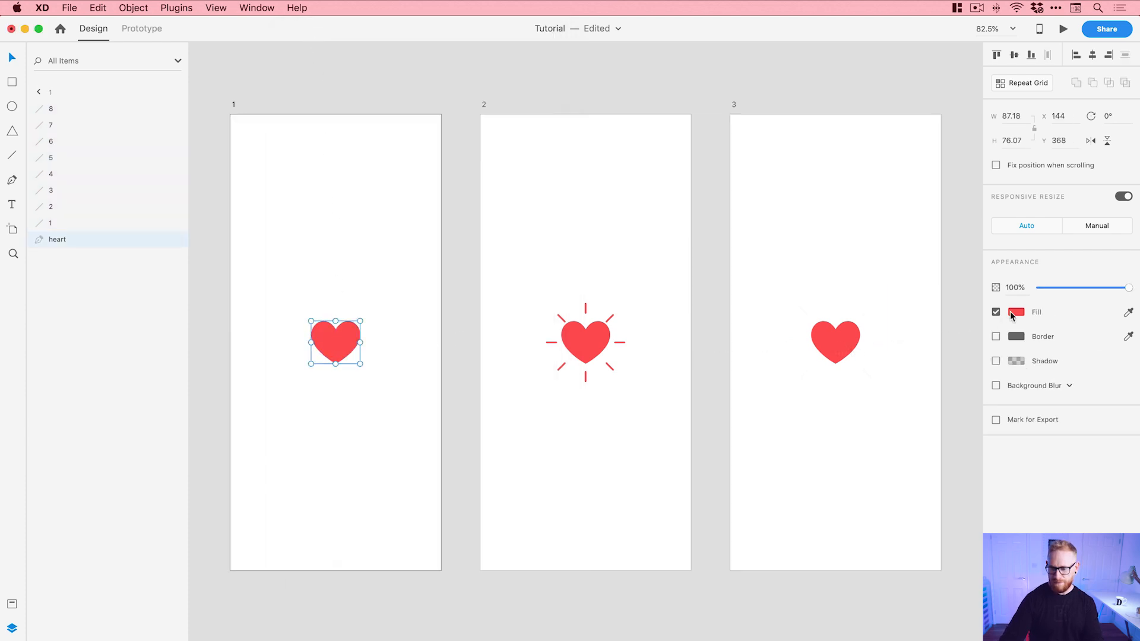
Step: Change artboard 1's heart fill from red to light grey and preview the prototype
left_click(1017, 311)
type("#999999")
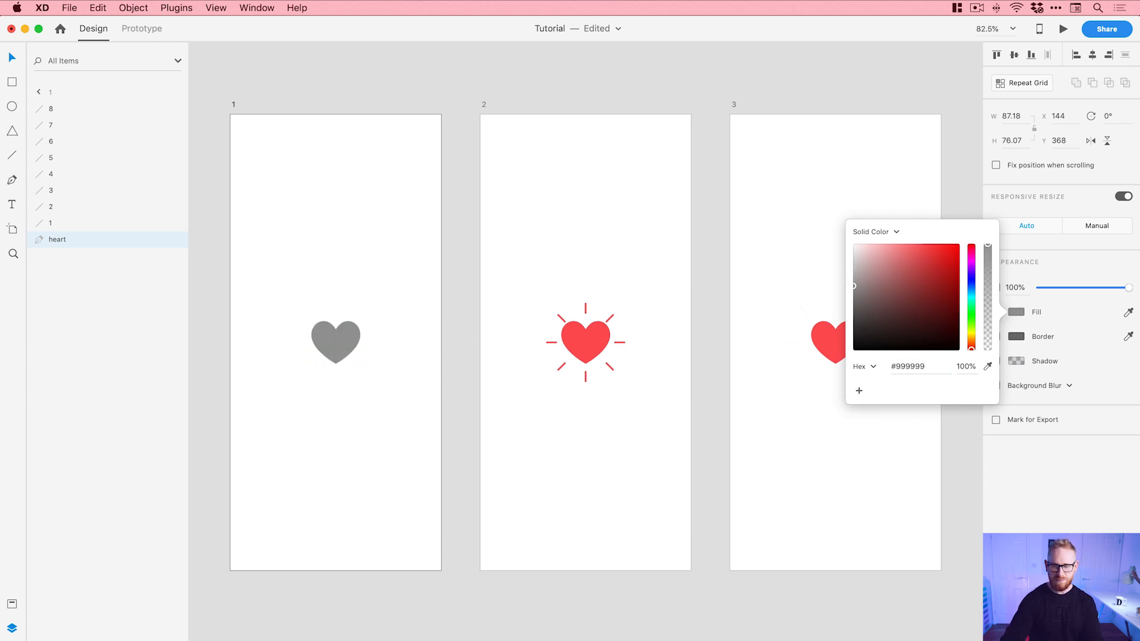
left_click(853, 263)
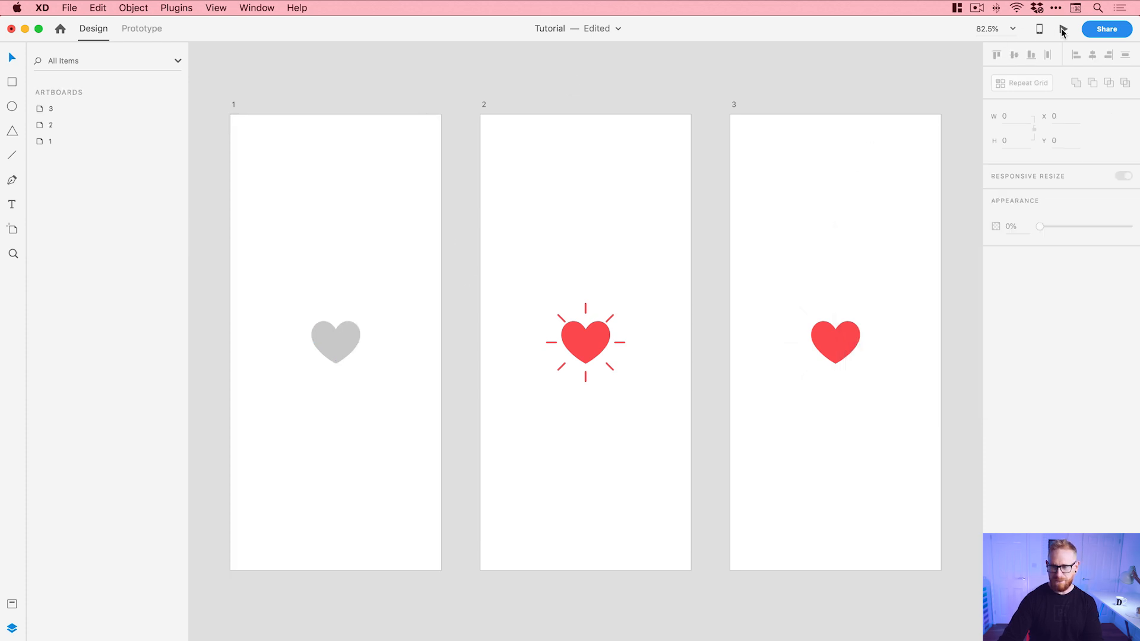
left_click(1062, 29)
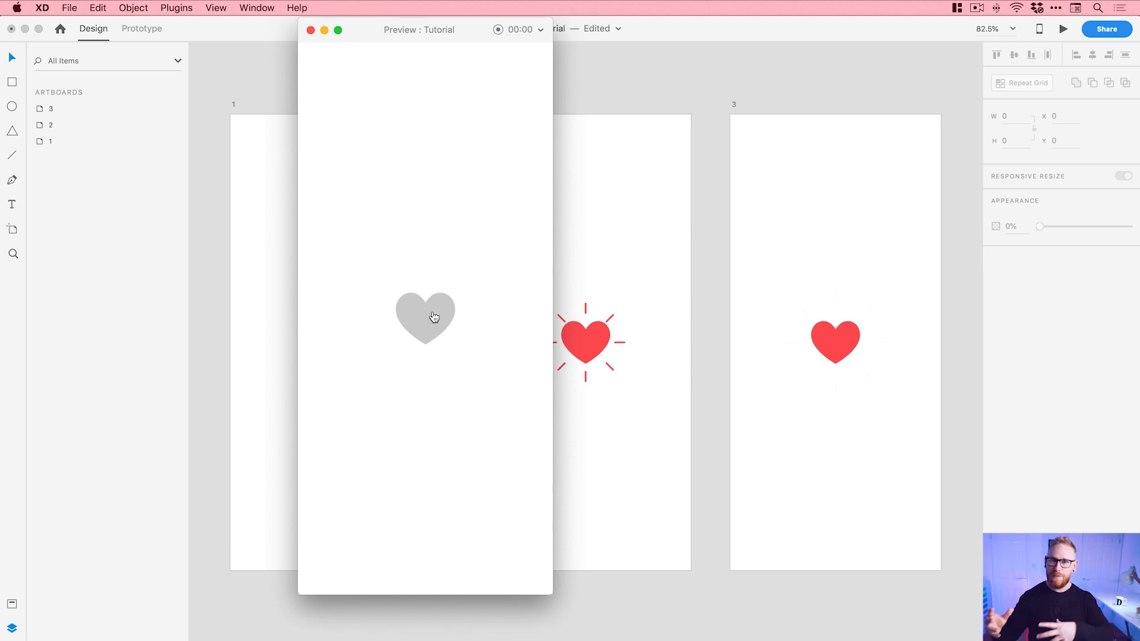
left_click(310, 30)
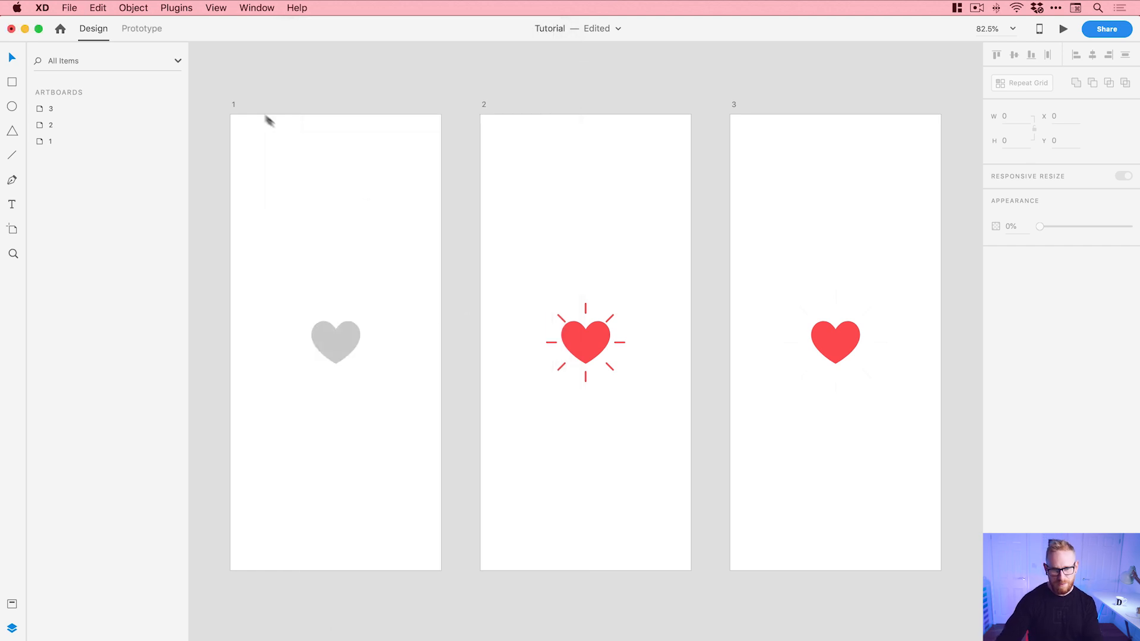
left_click(142, 29)
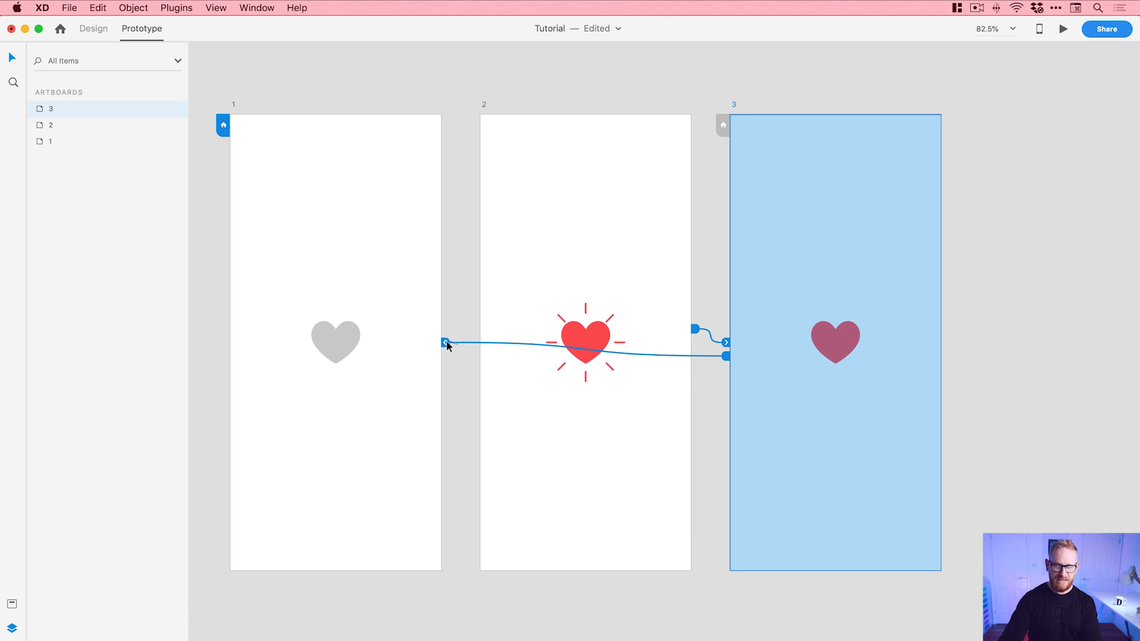
Step: Relink artboard 3's heart to artboard 1 on Tap with Auto-Animate, Ease Out, 0.2 s
left_click_drag(445, 343, 462, 393)
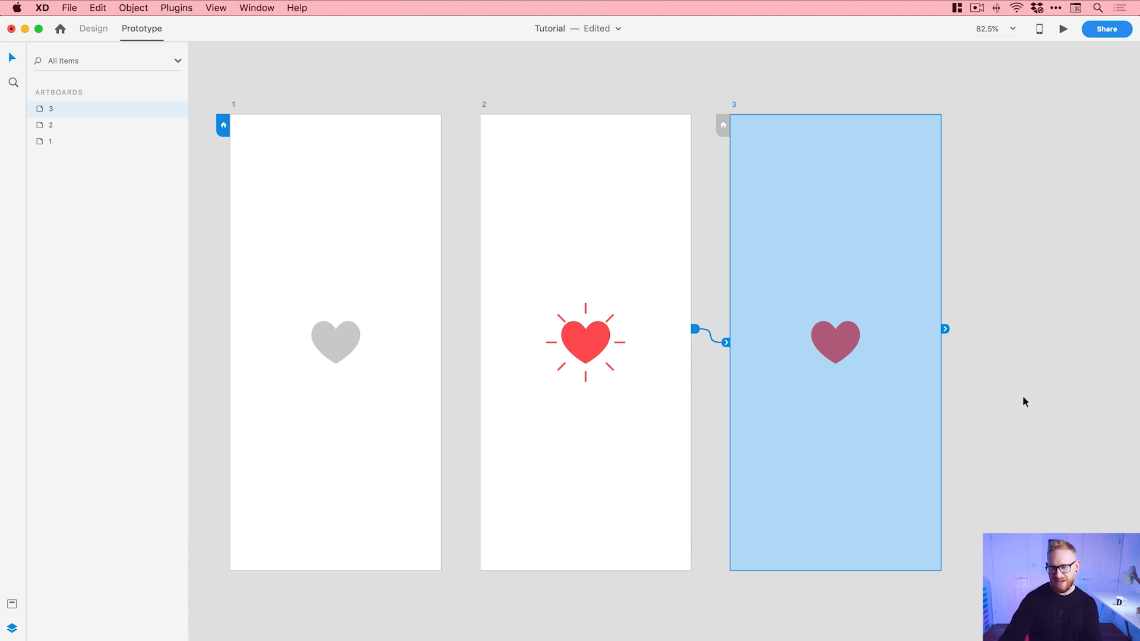
left_click(835, 342)
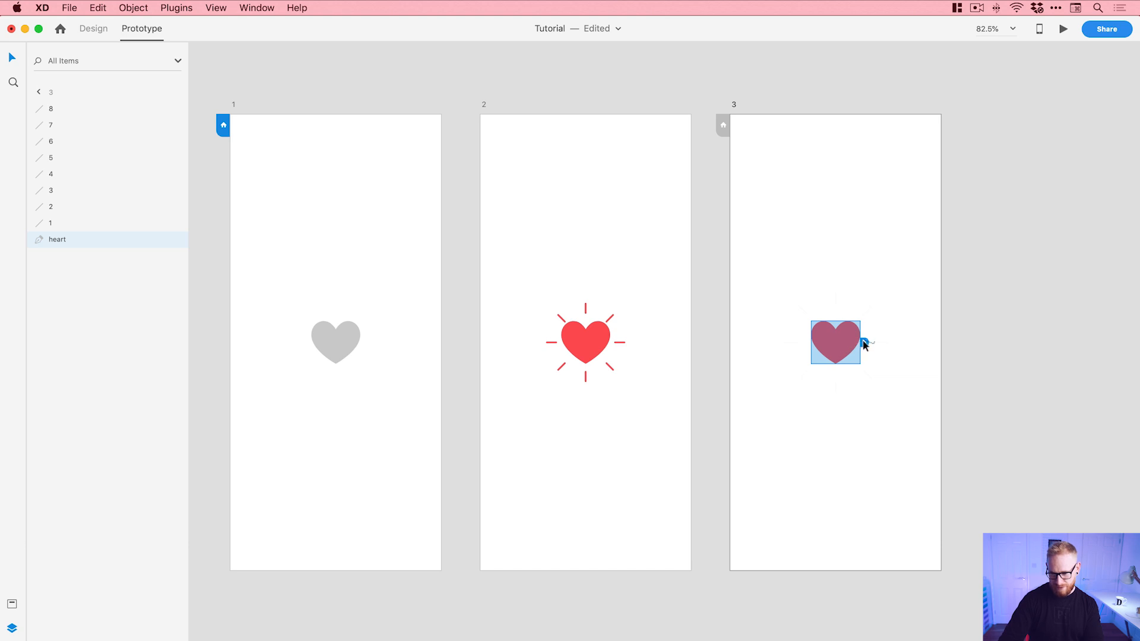
left_click_drag(862, 343, 796, 216)
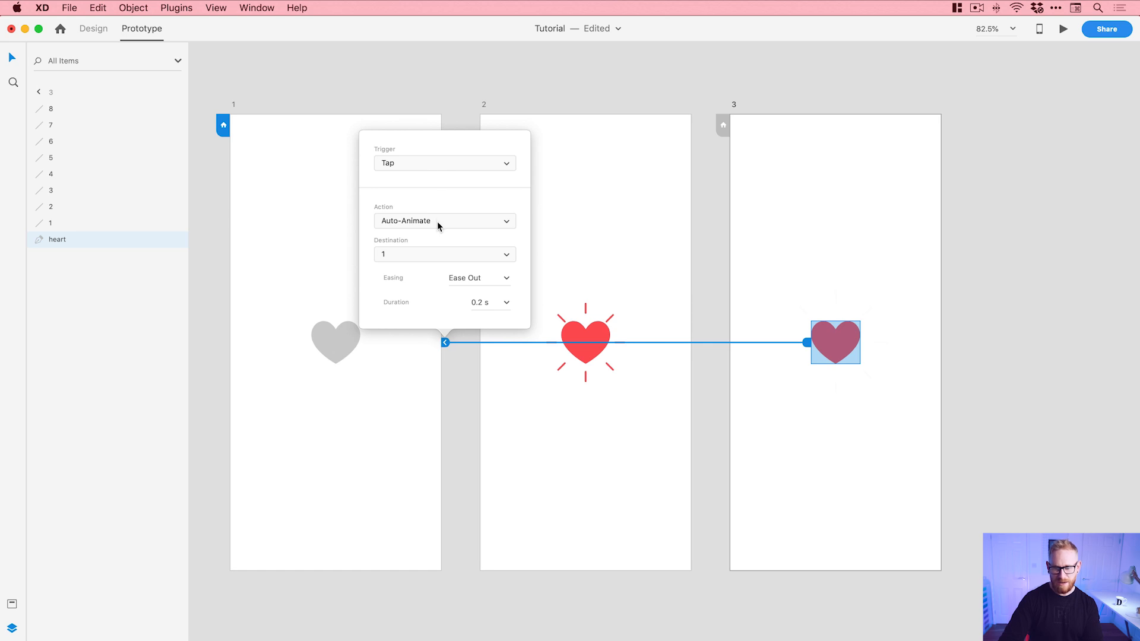
mouse_move(506, 282)
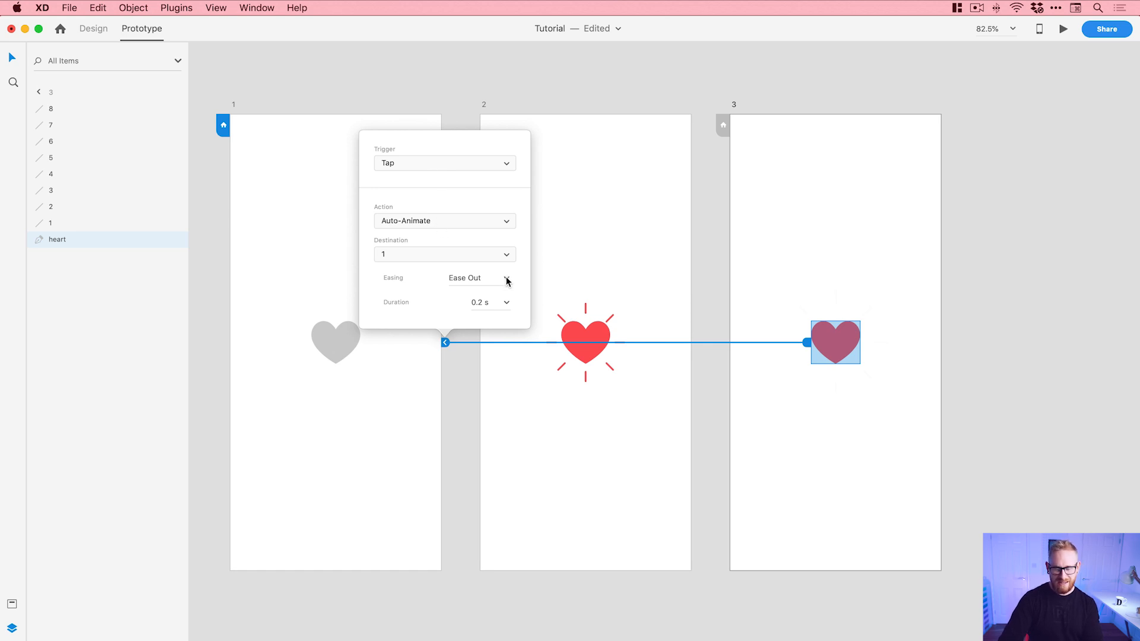
mouse_move(492, 229)
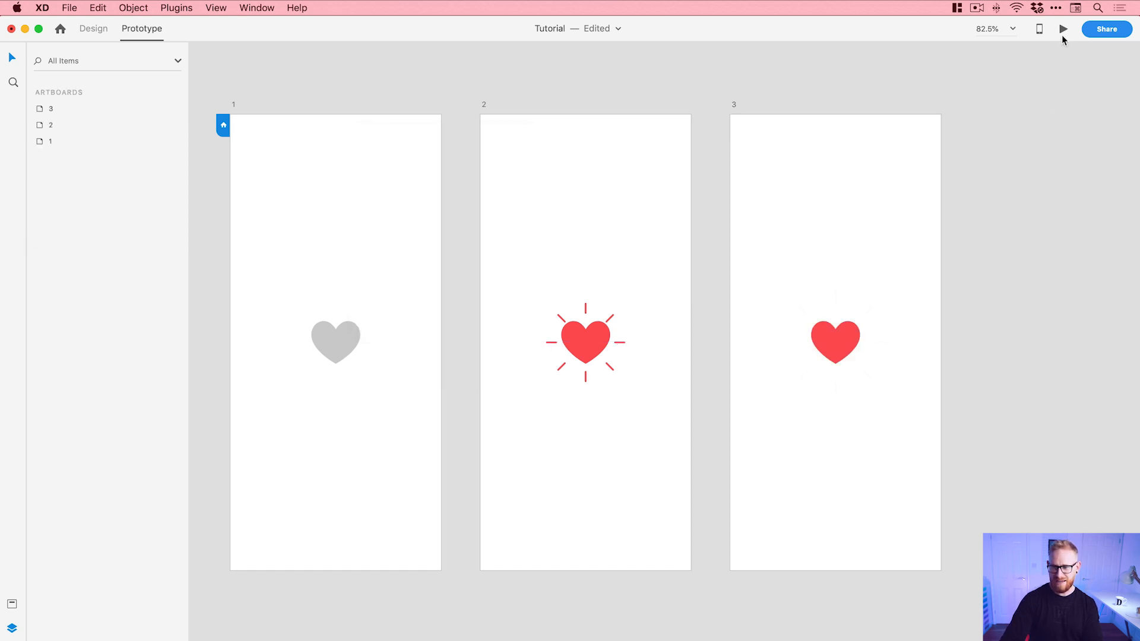
Step: Preview the prototype and tap the heart five times, toggling grey and red with rays
left_click(1062, 29)
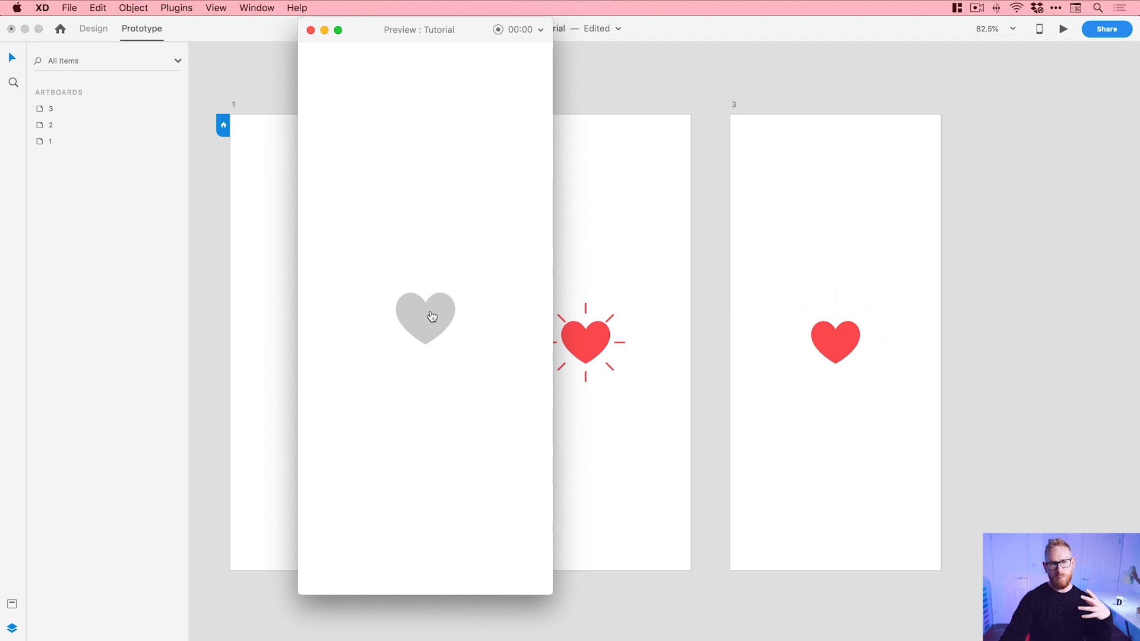
left_click(425, 317)
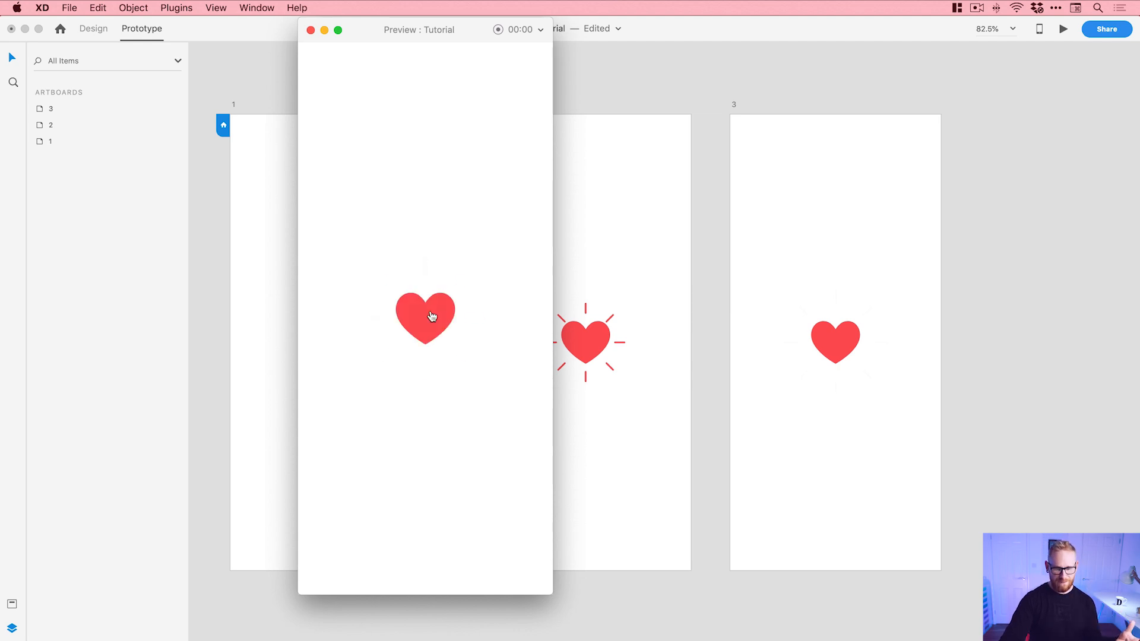
left_click(424, 317)
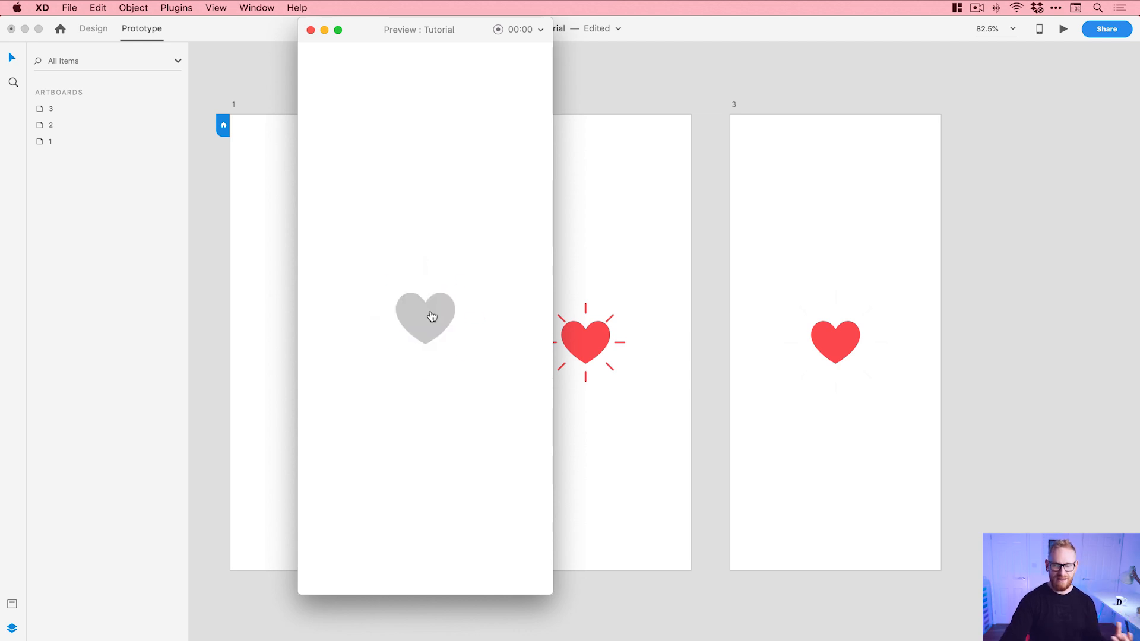
left_click(425, 317)
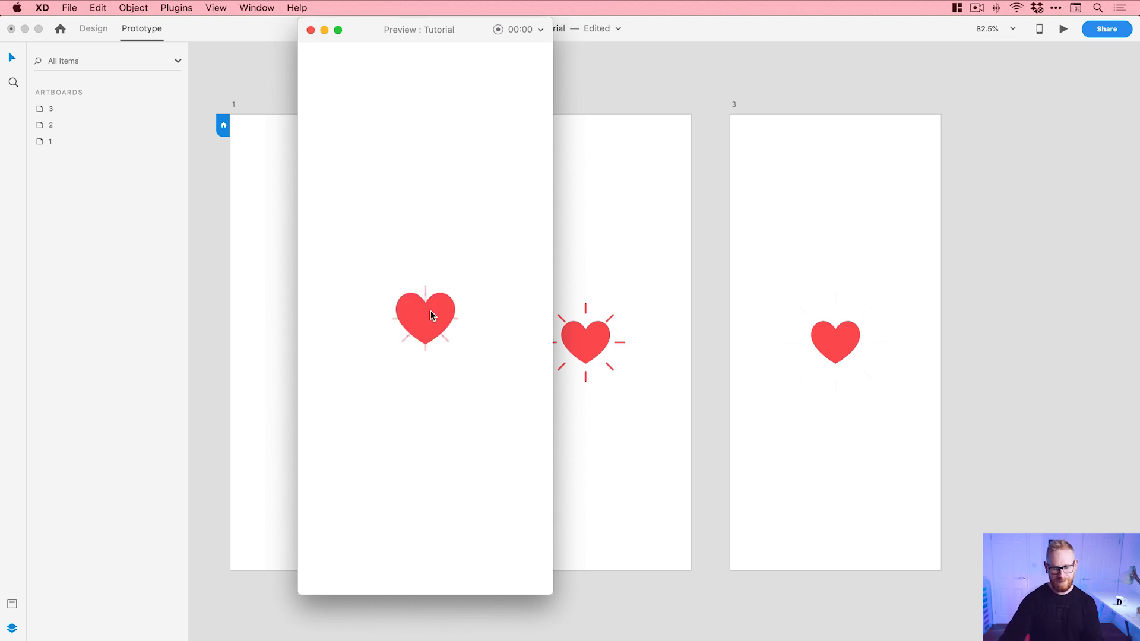
left_click(425, 317)
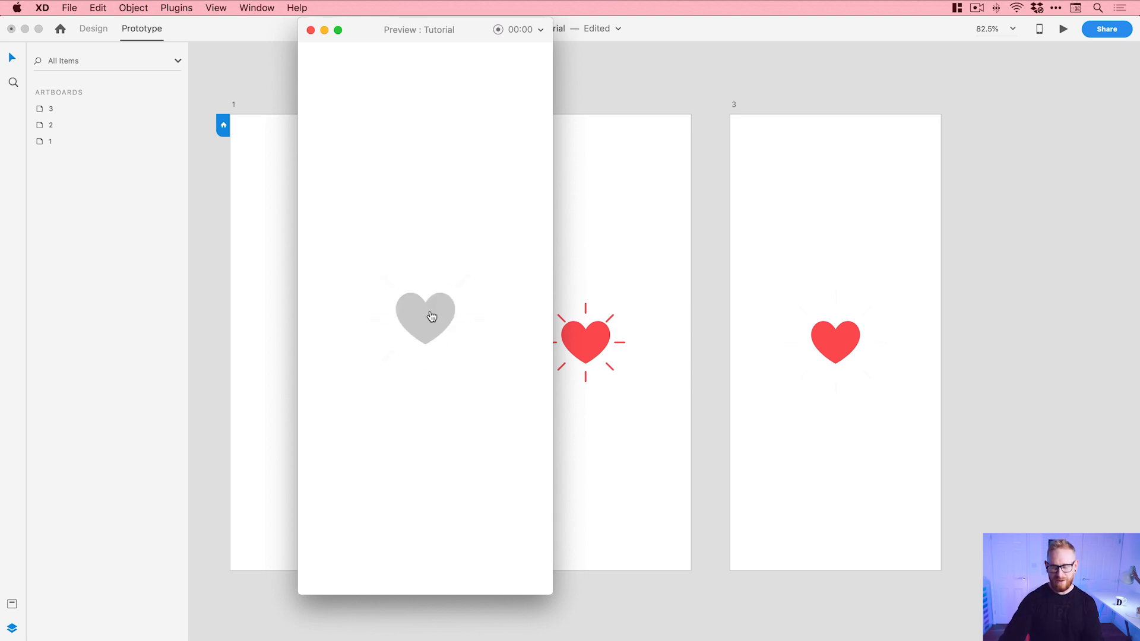
left_click(424, 318)
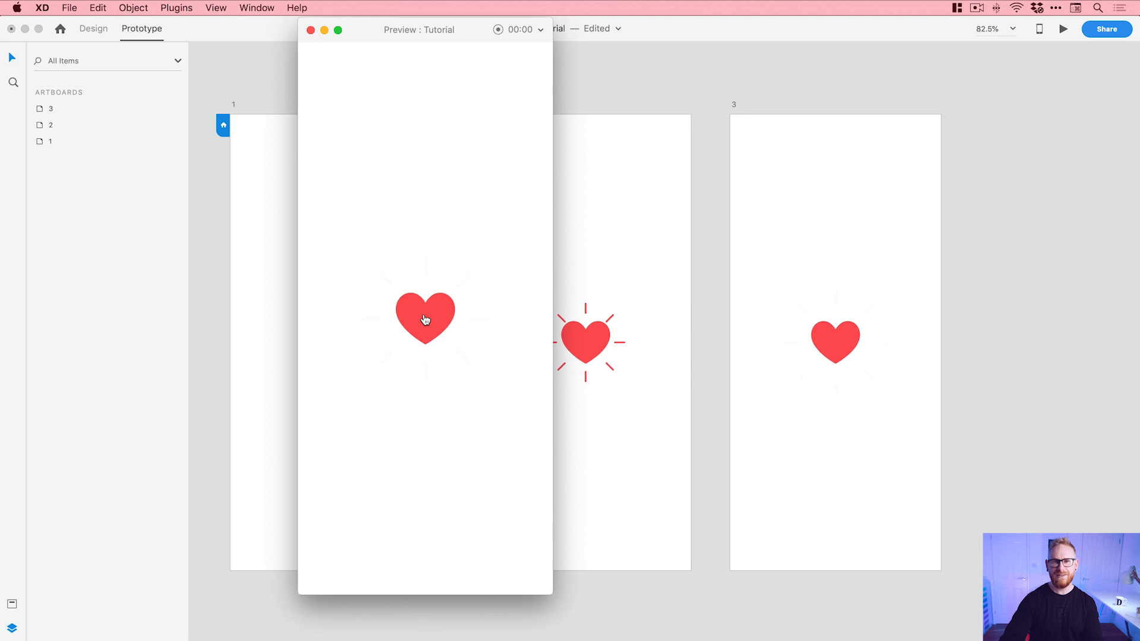